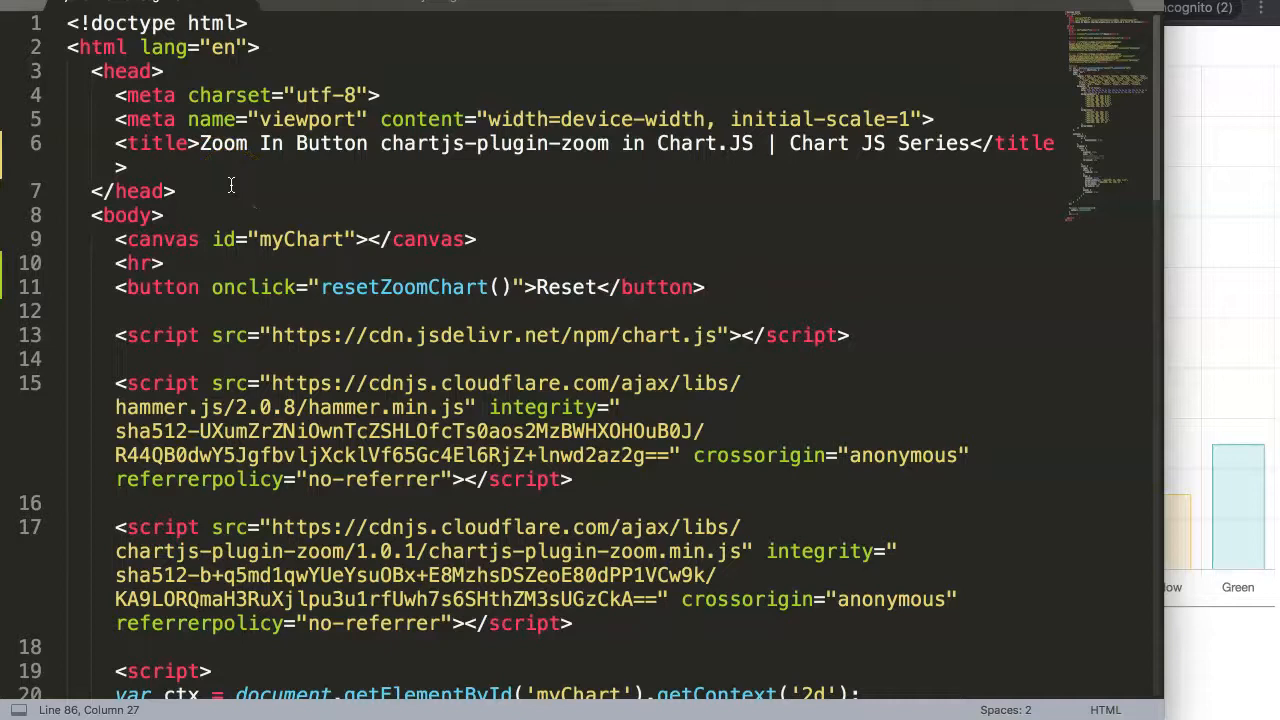
Pan the bar chart by dragging, then restore its default view with the Reset button several times
scroll("down", 3)
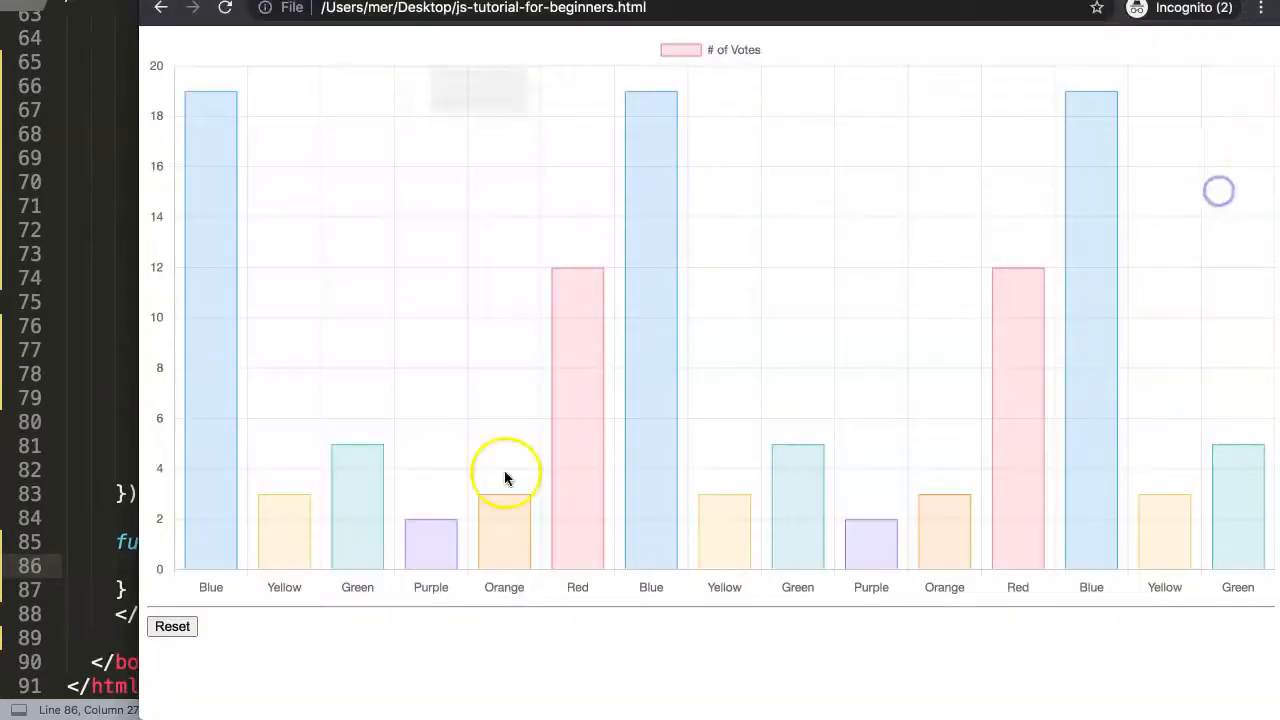
left_click(172, 626)
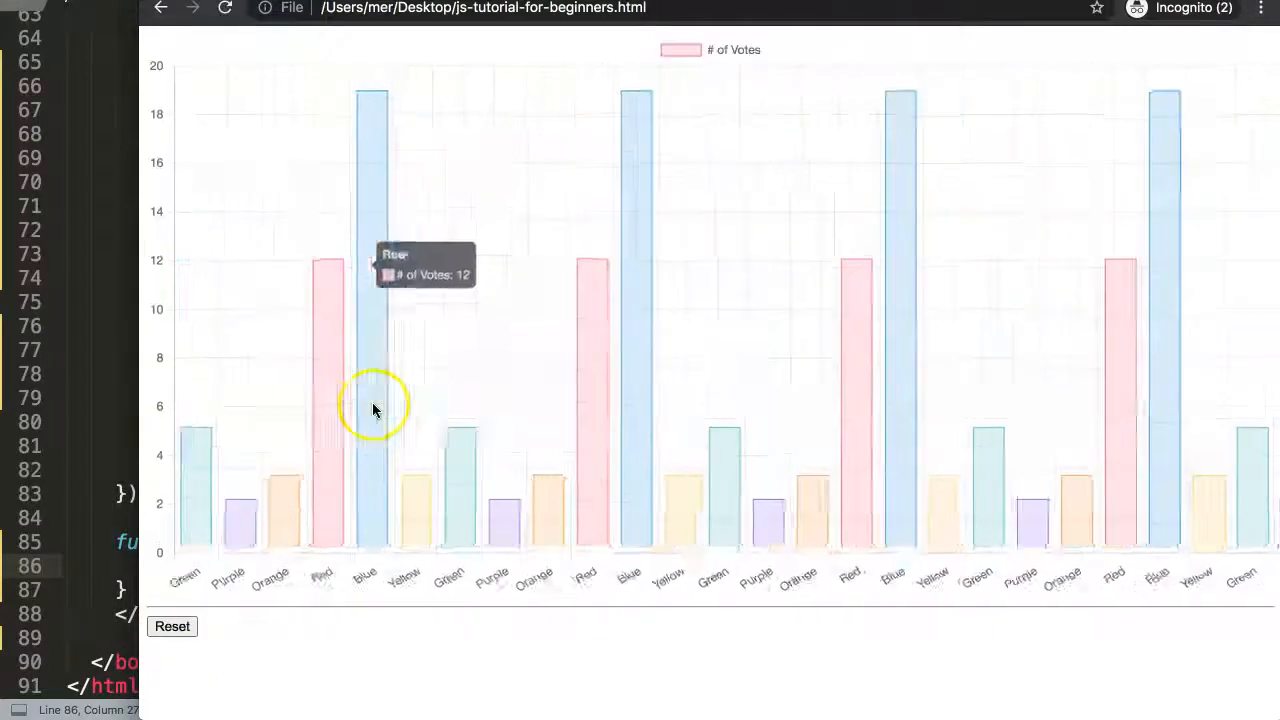
left_click(172, 626)
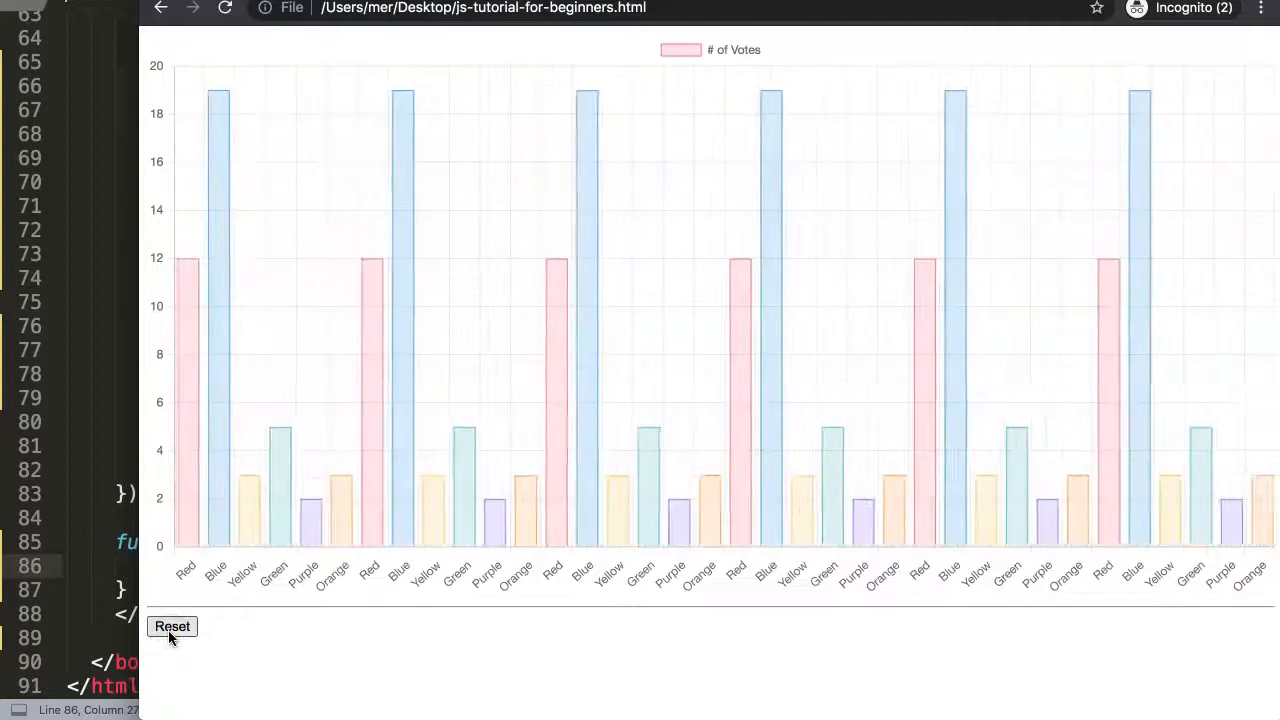
left_click(172, 626)
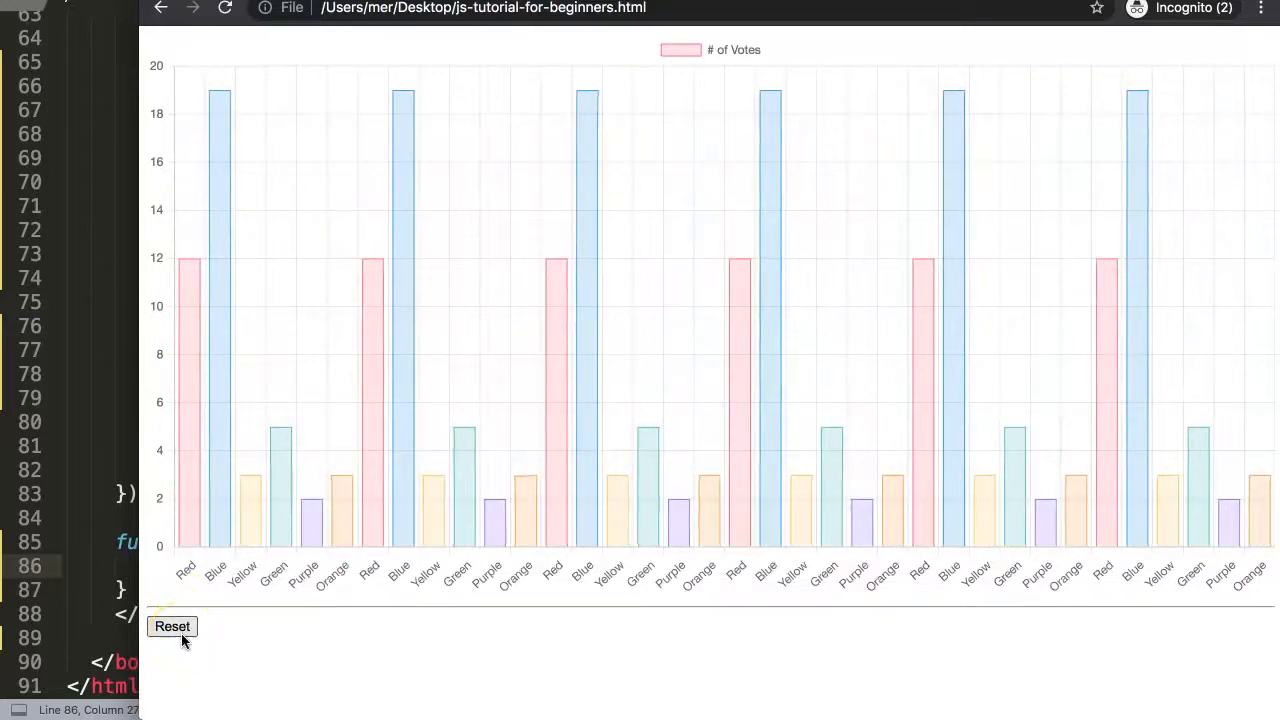
left_click(172, 626)
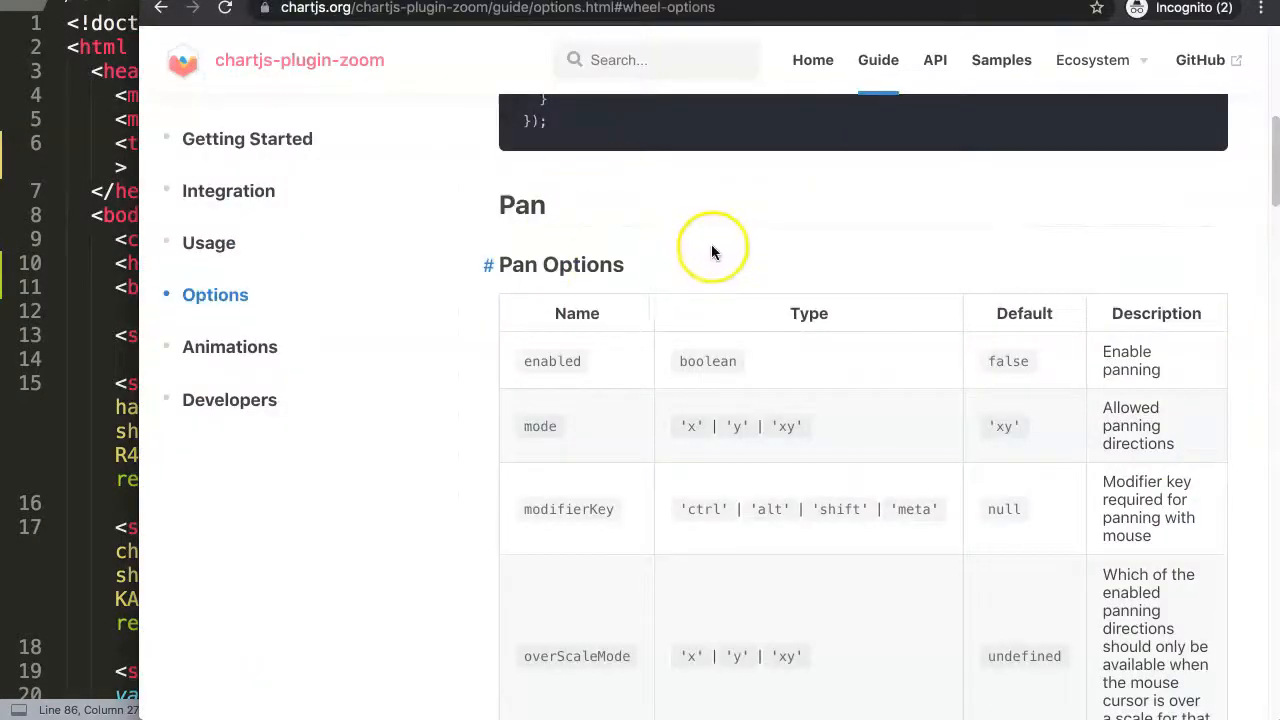
Scroll the Options guide past Pan Options and Pan Events down to Zoom Options
scroll("down", 3)
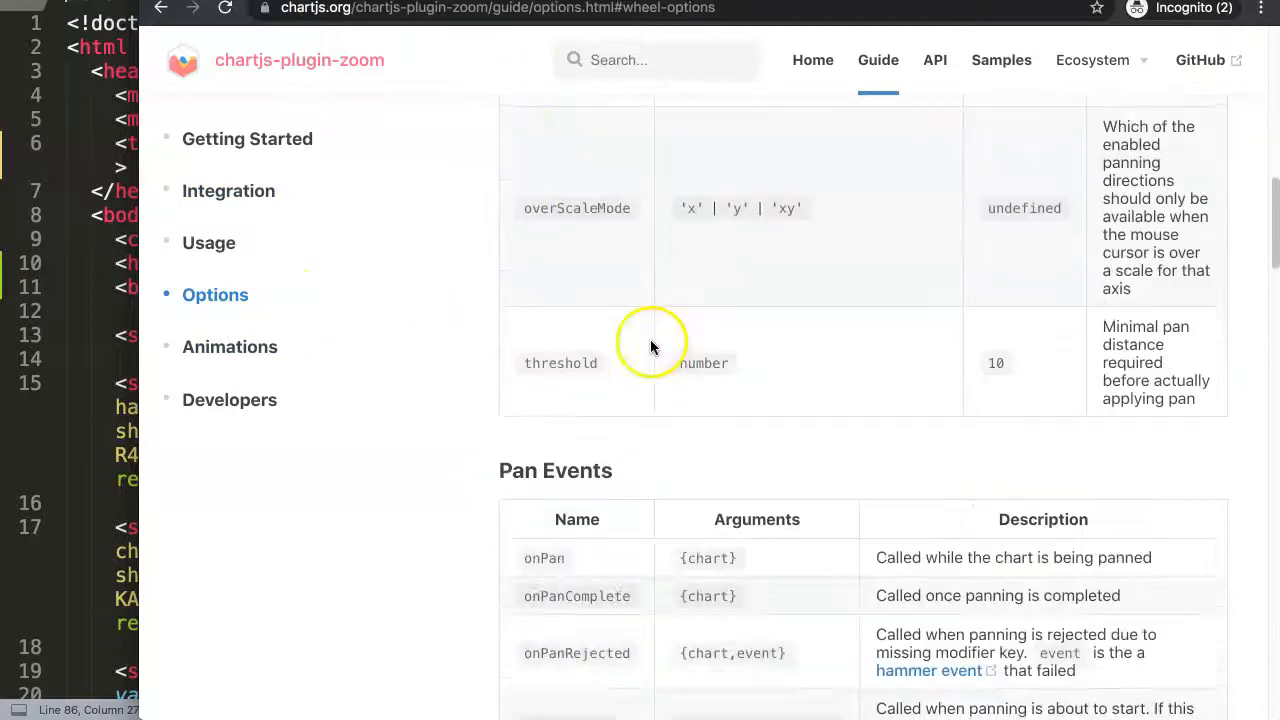
scroll("down", 3)
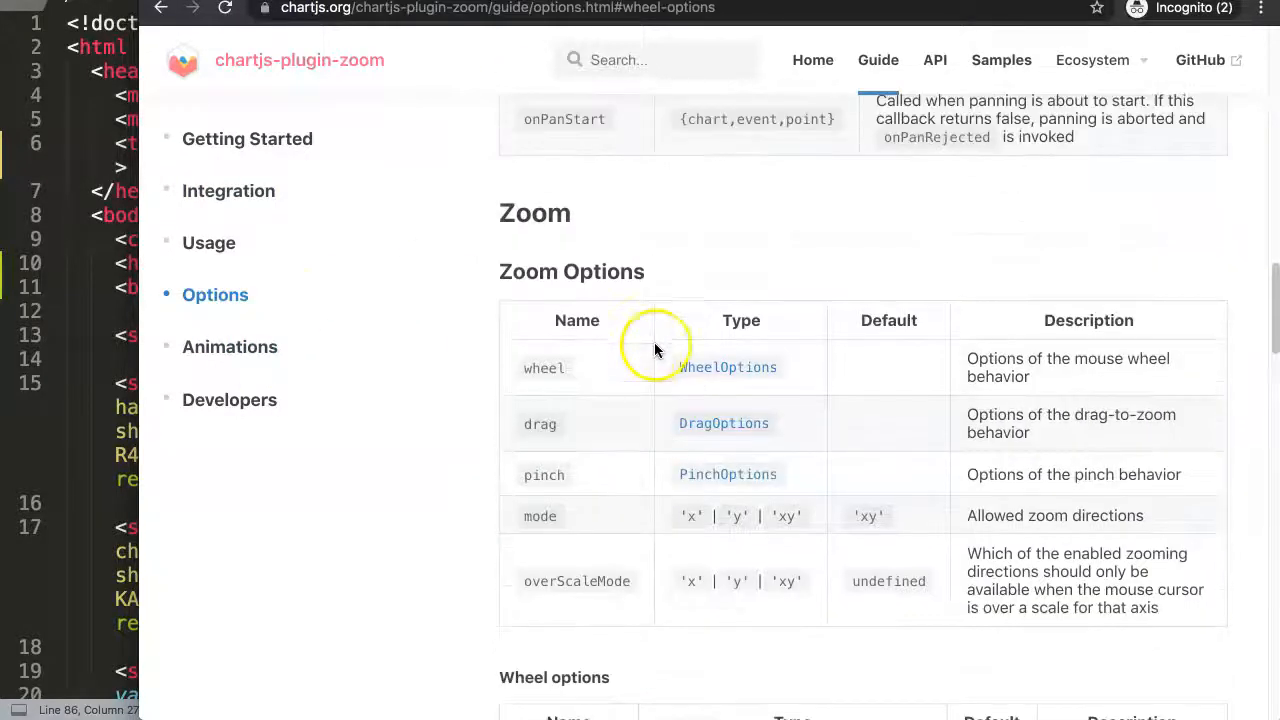
scroll("down", 3)
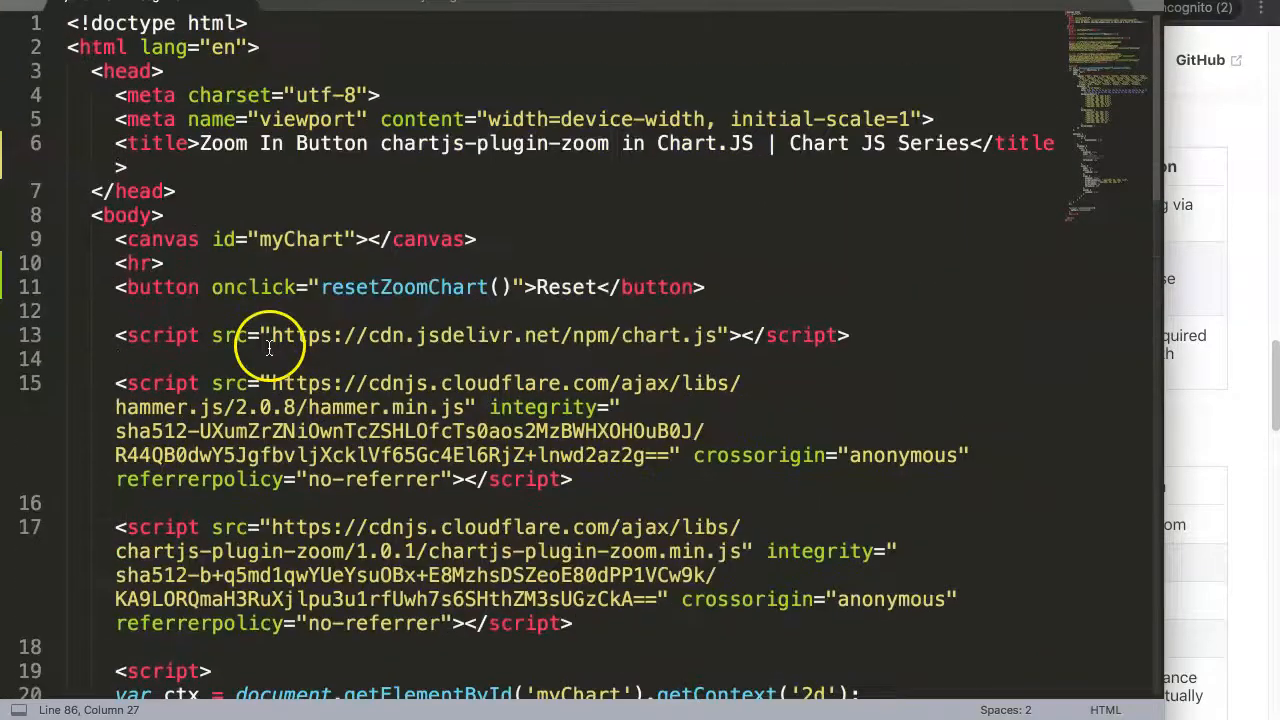
Insert <button onclick="zoombutton()">Zoom In</button> on a new line below the Reset button
left_click(704, 288)
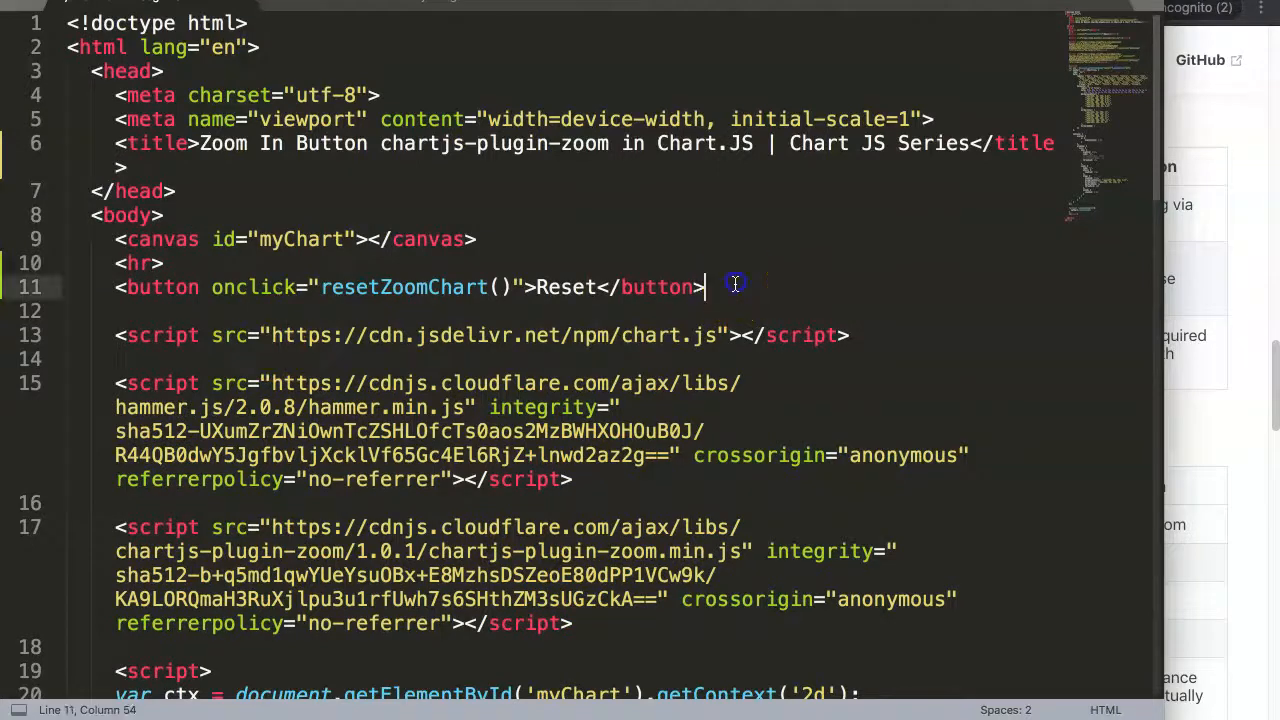
left_click(140, 310)
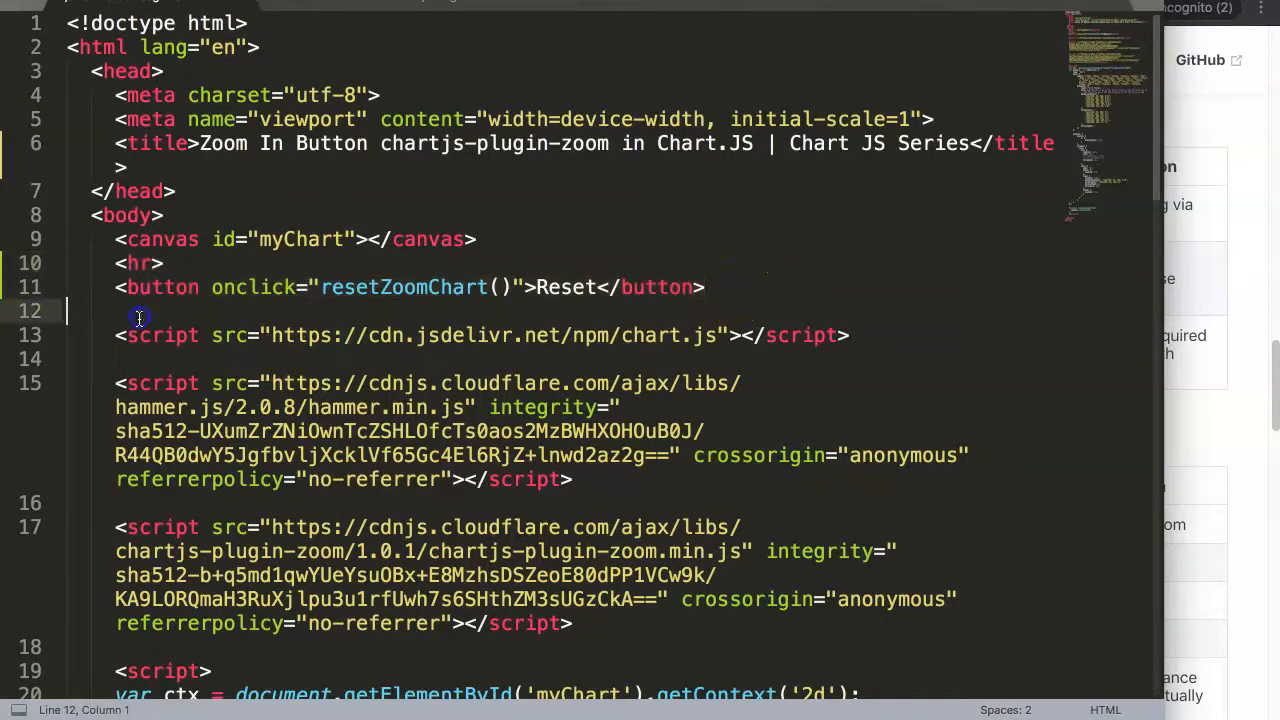
type("<")
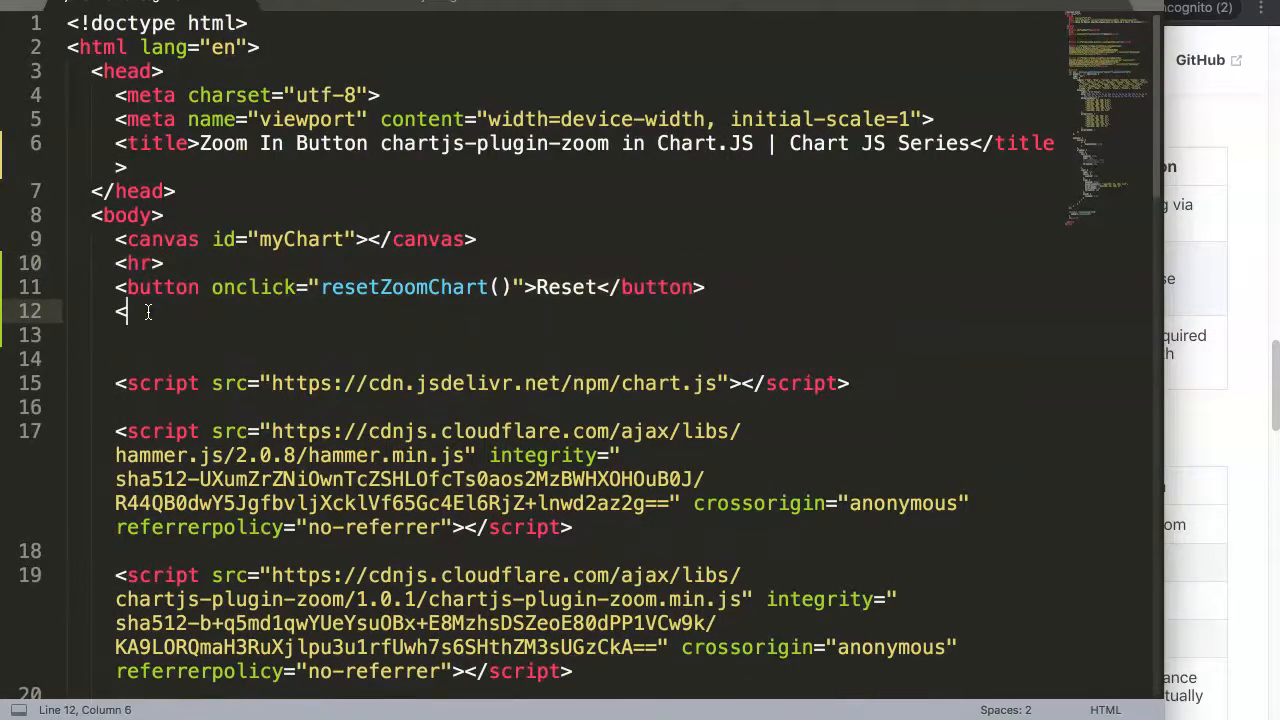
type("button oncli")
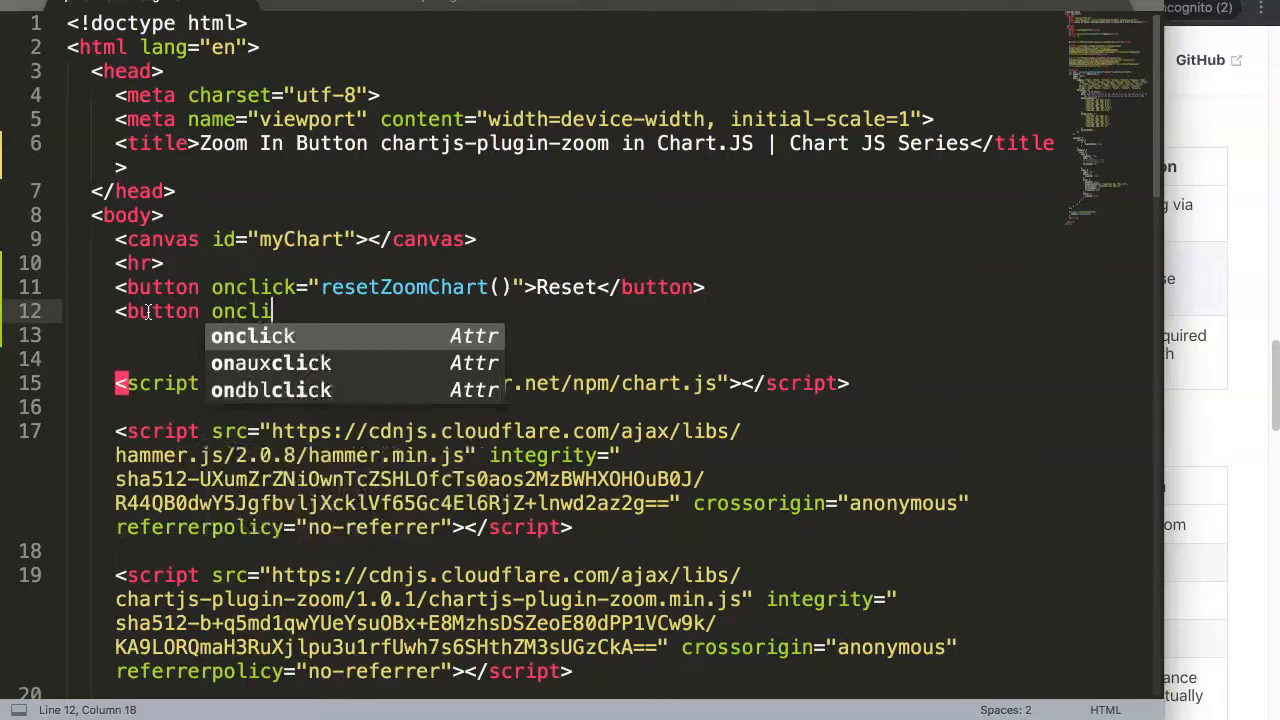
type("onclick=\"\"")
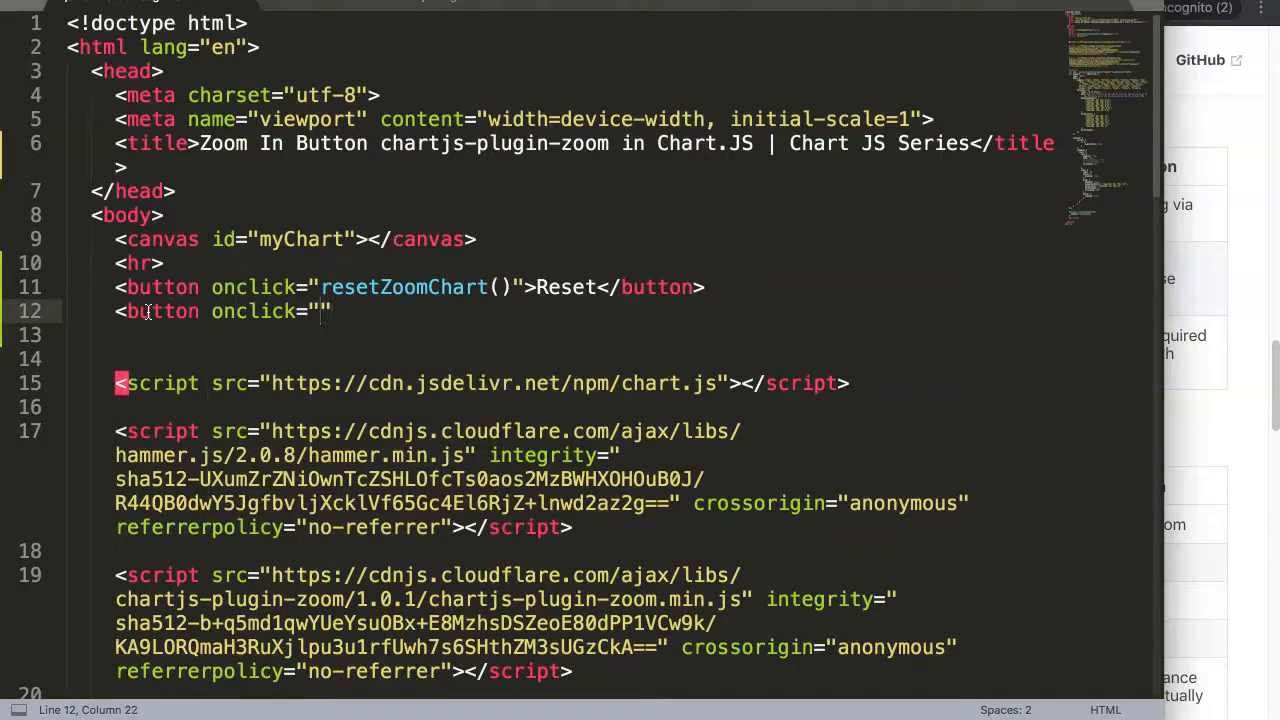
type("zoom")
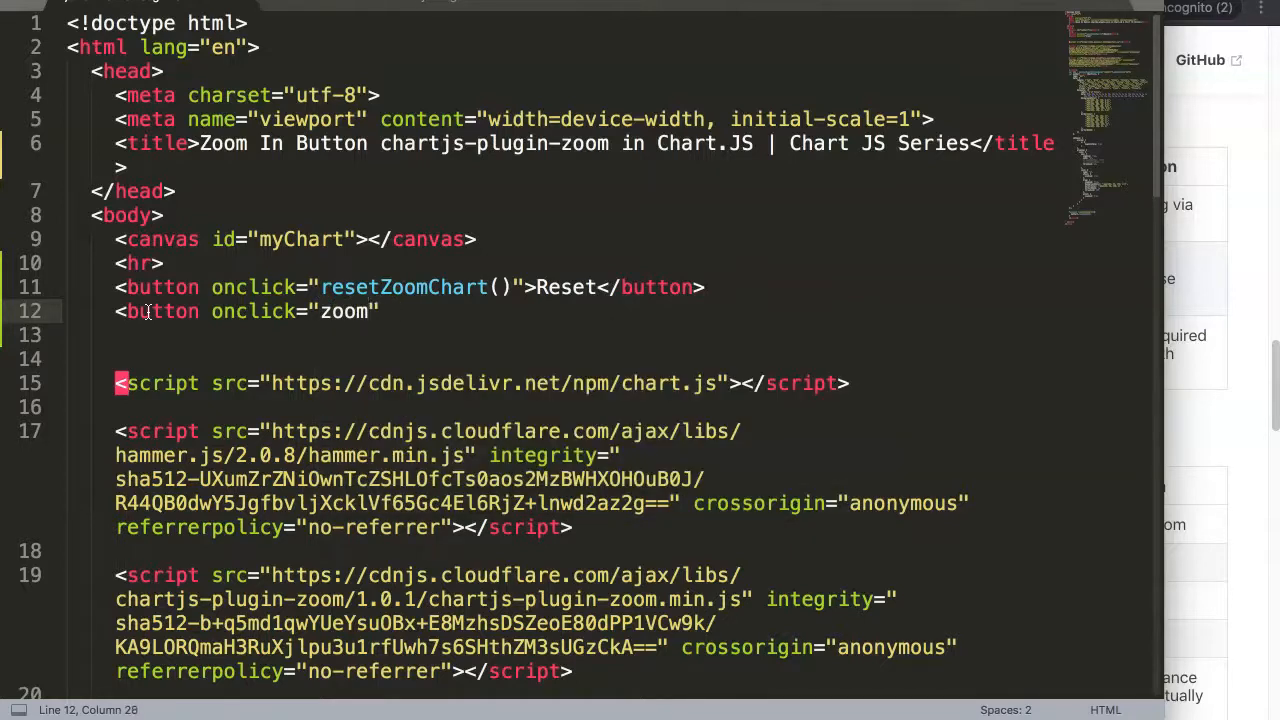
type("button")
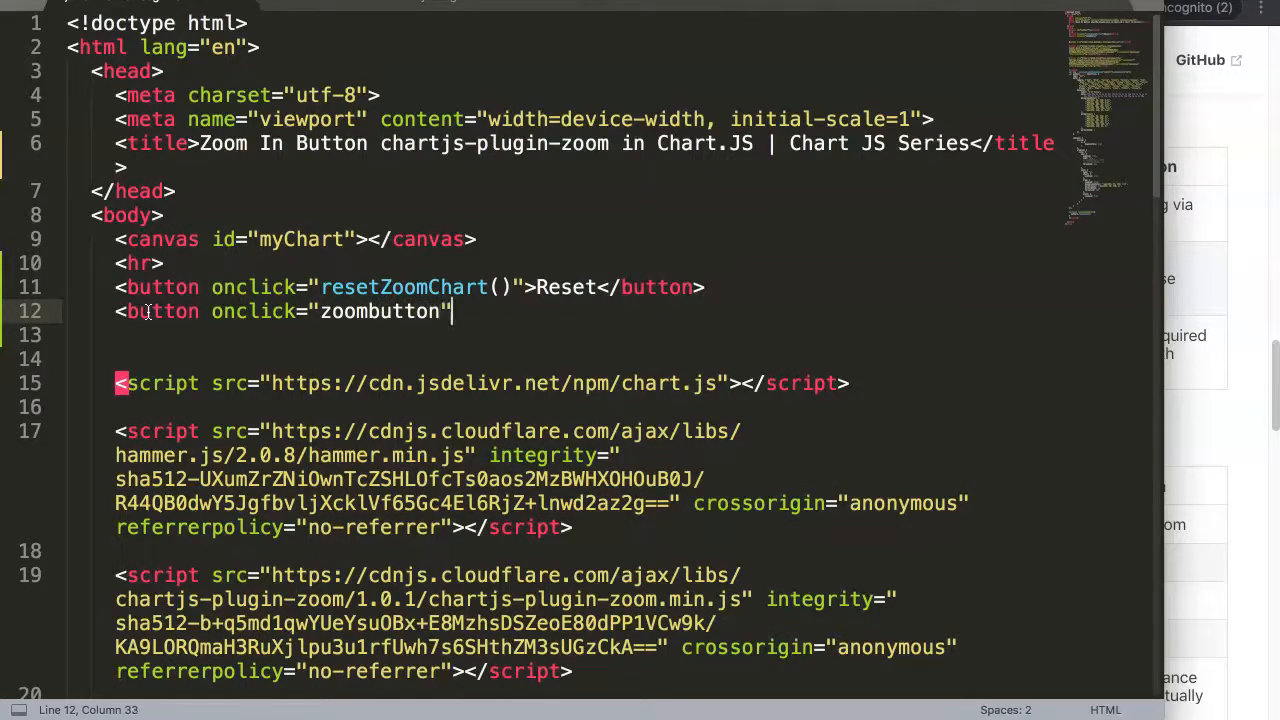
type("()")
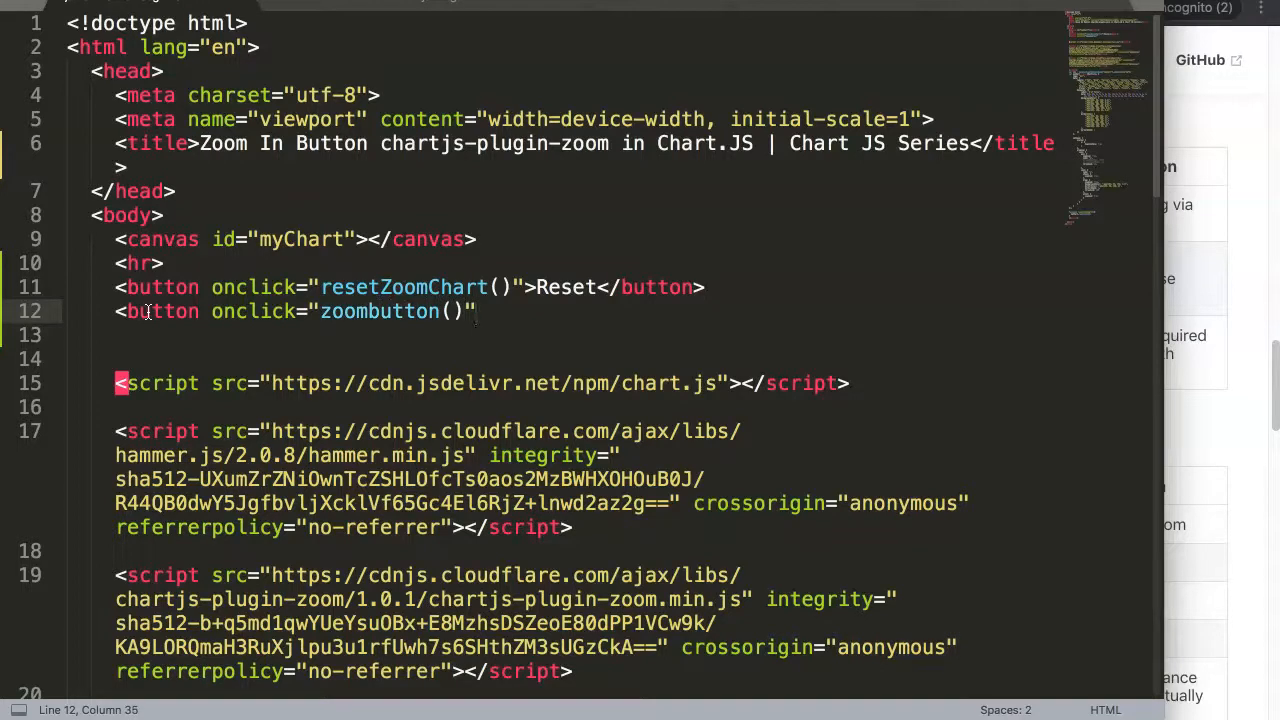
type("></button>")
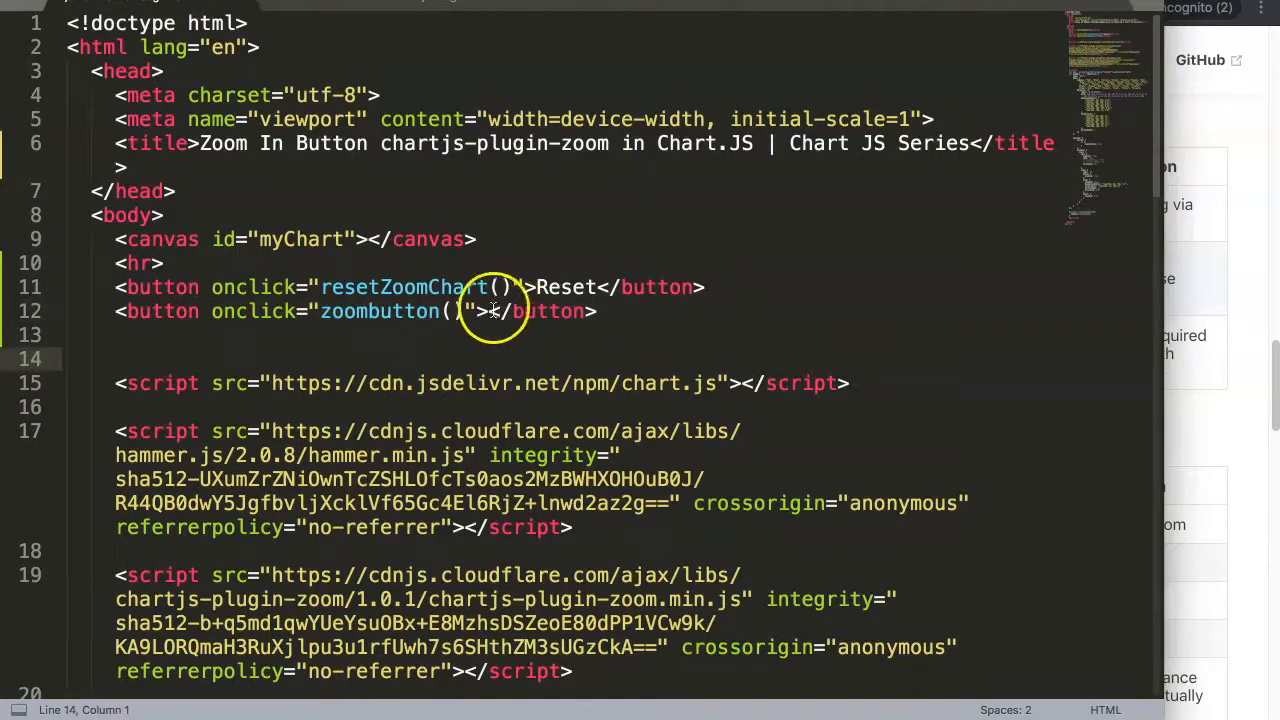
type("Zoom i")
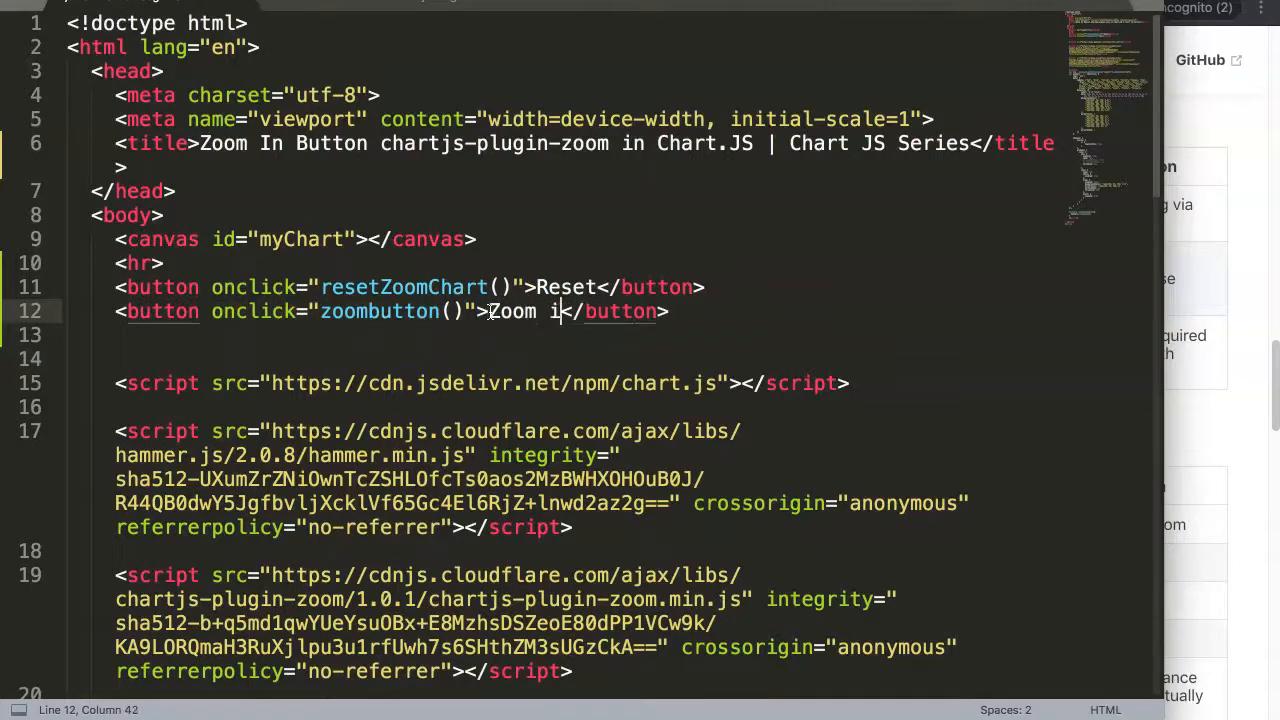
type("n")
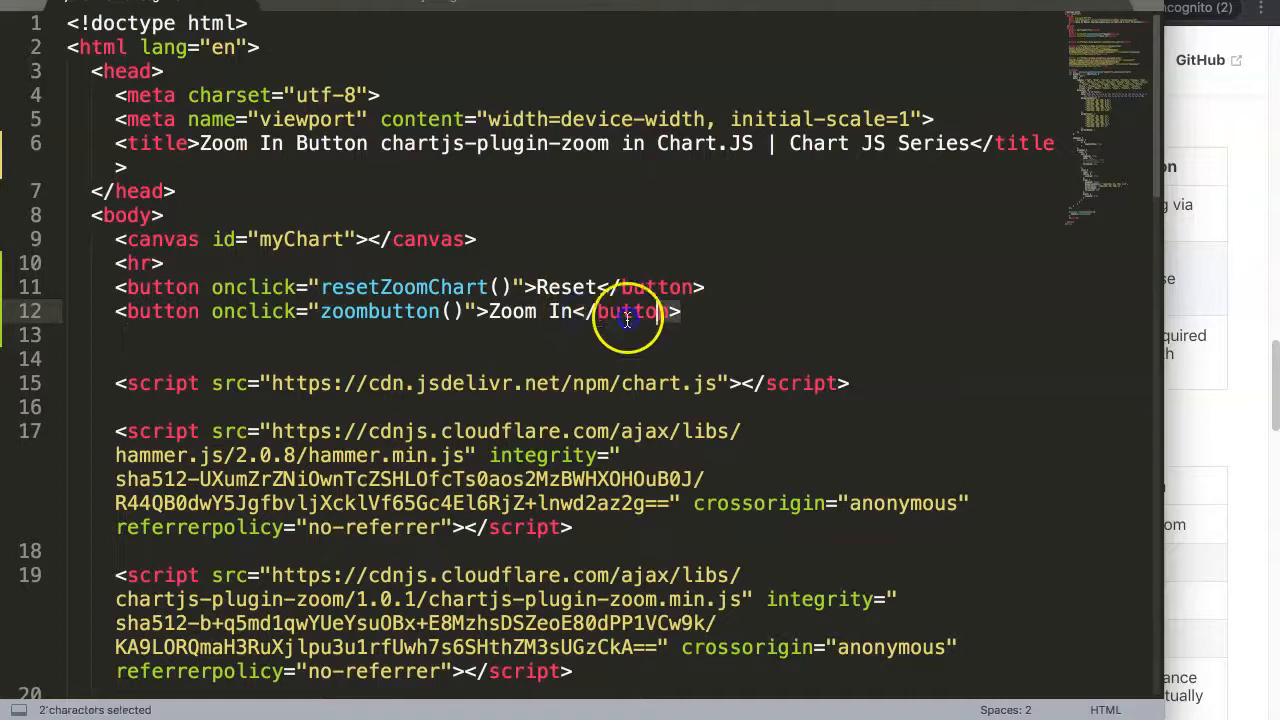
scroll("down", 3)
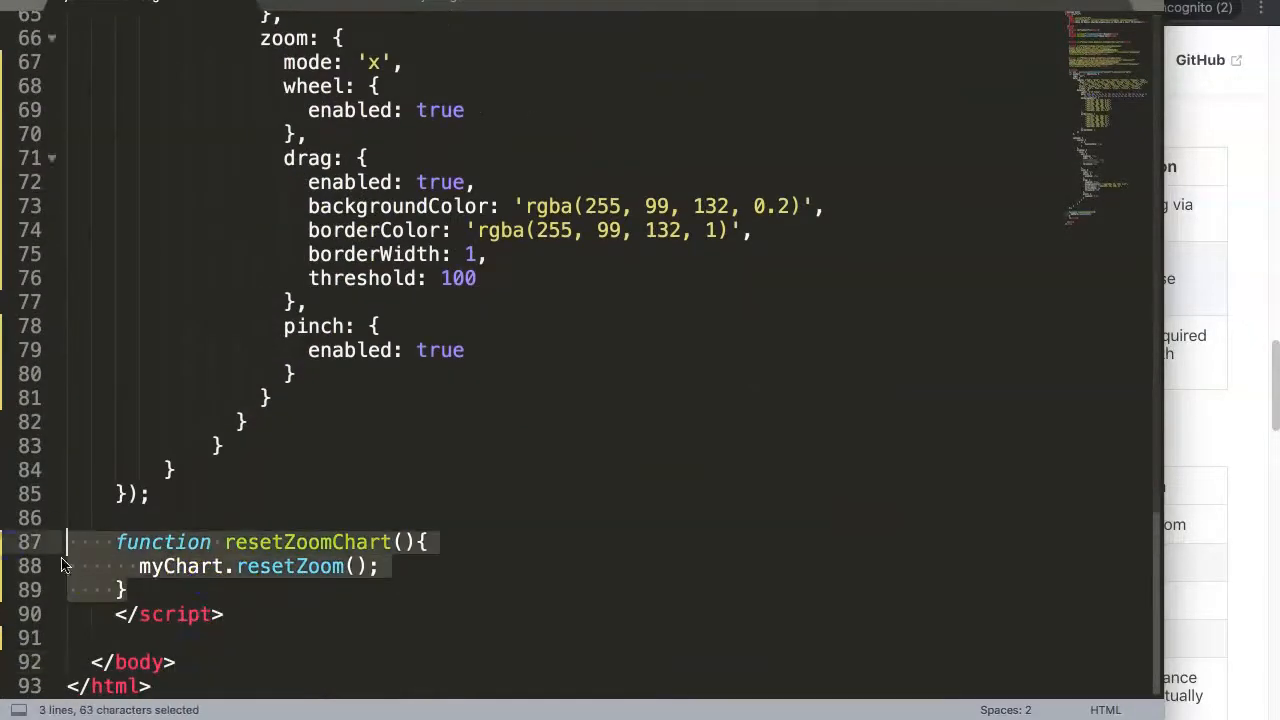
Define function zoomButton(){ myChart.zoom(1.1); } below resetZoomChart in the script
type("function zoom")
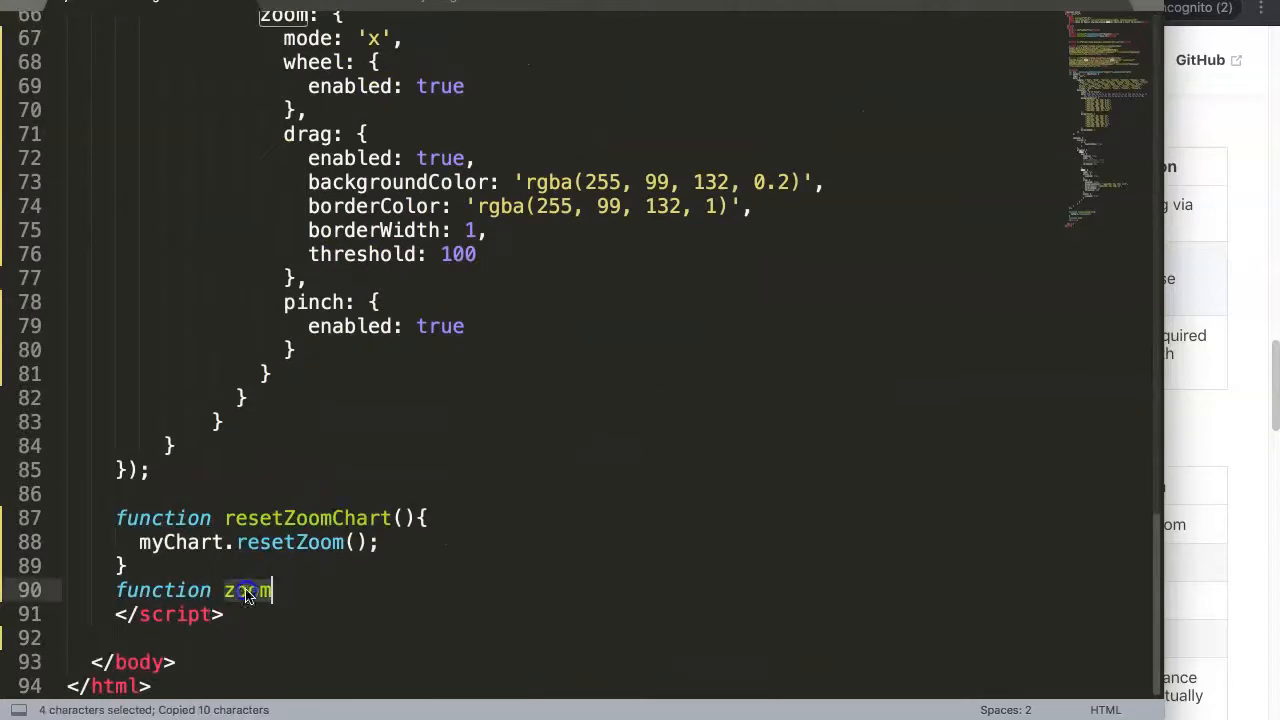
type("Button(){")
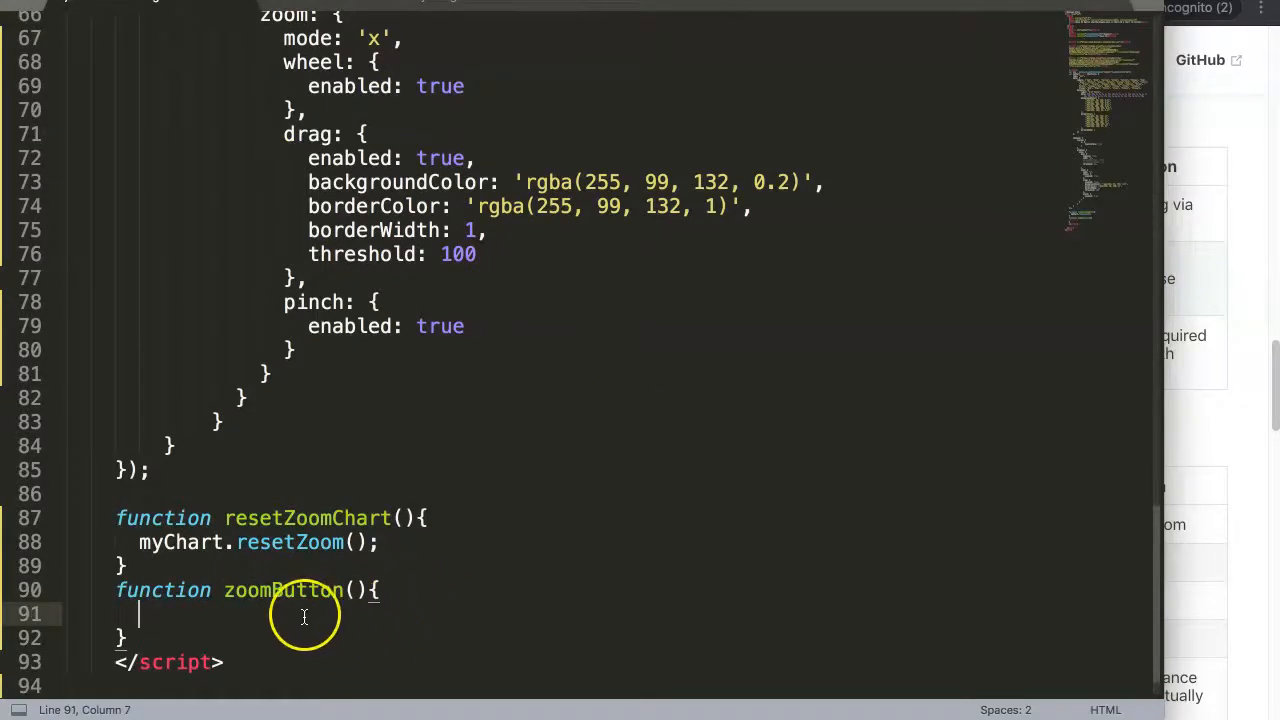
type("myChart")
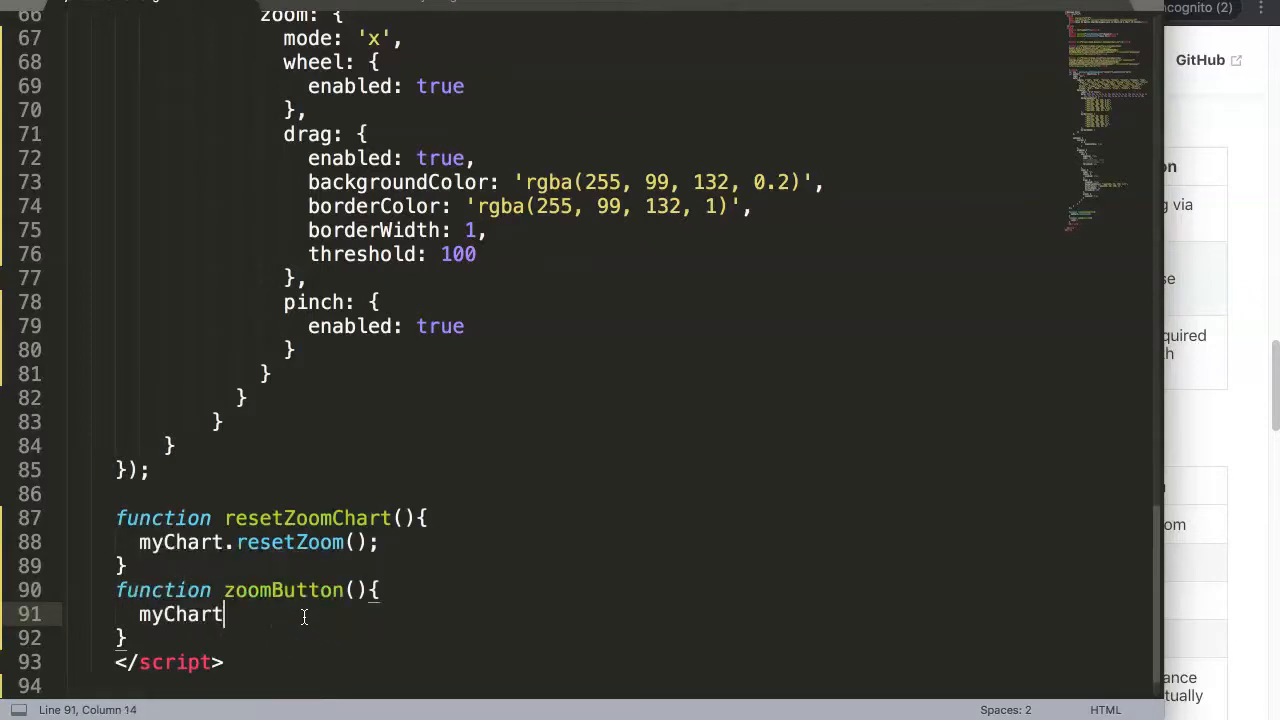
type(".")
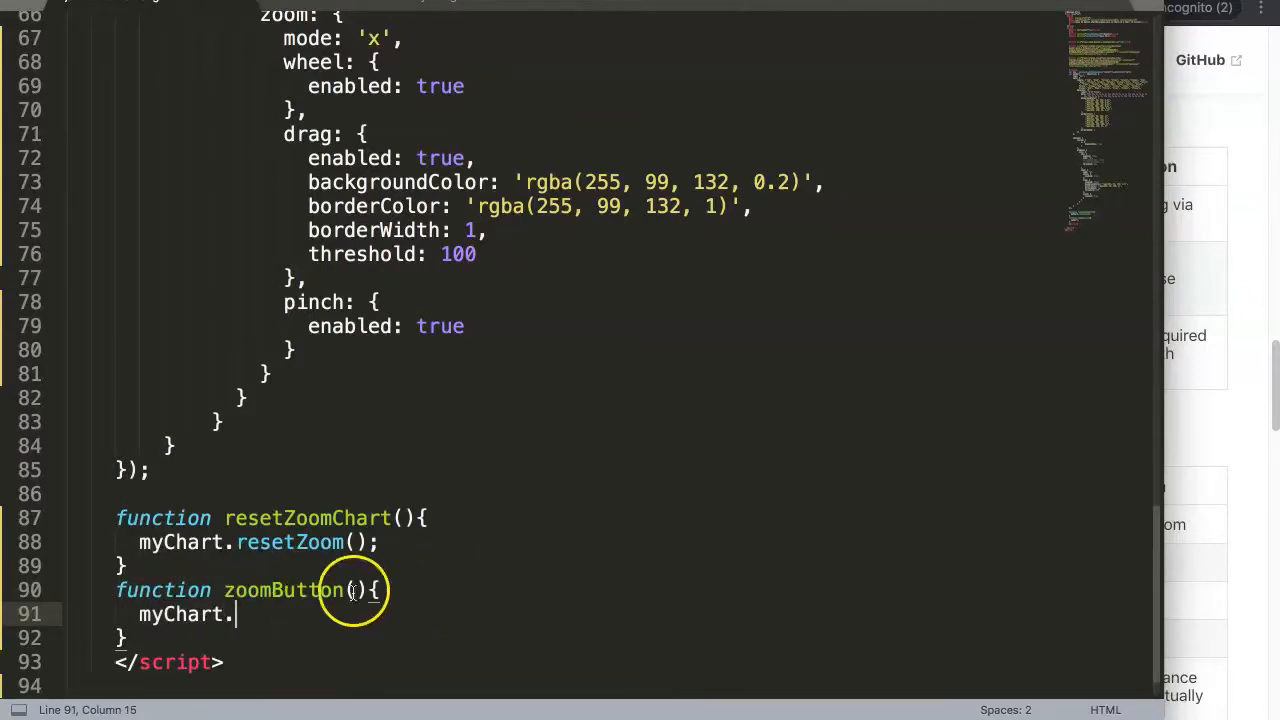
type("zoom(")
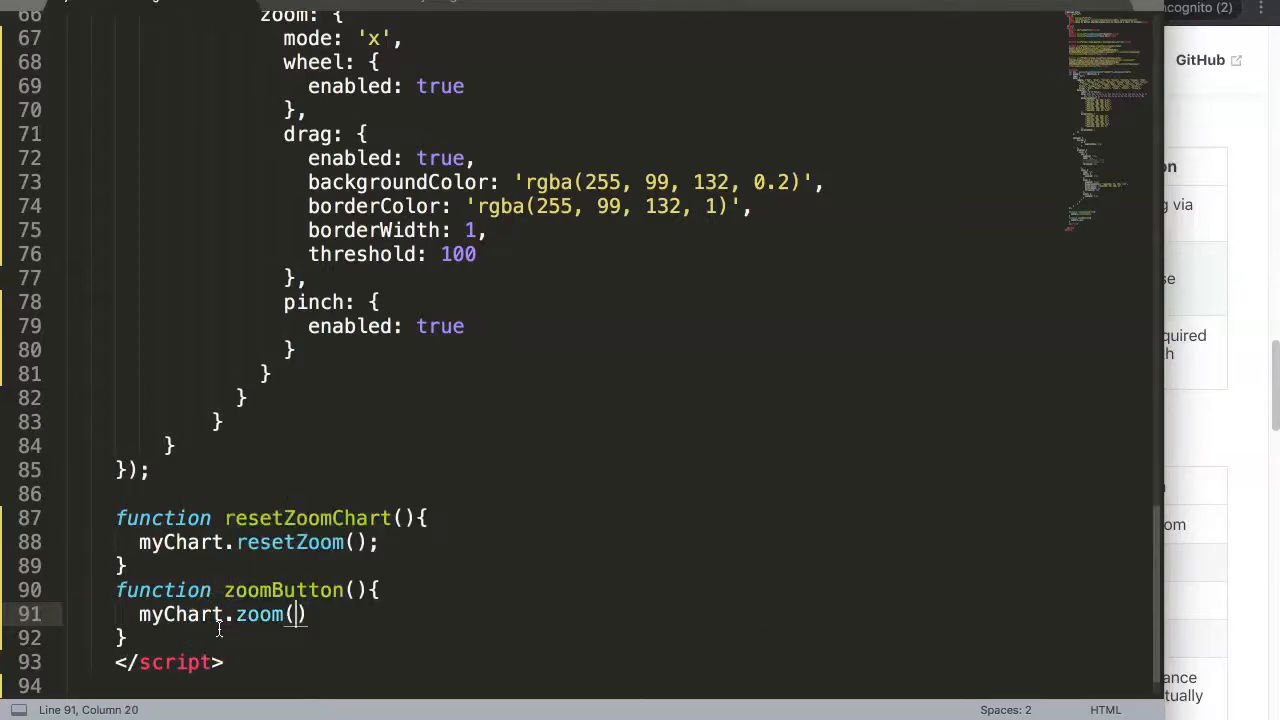
type("1.")
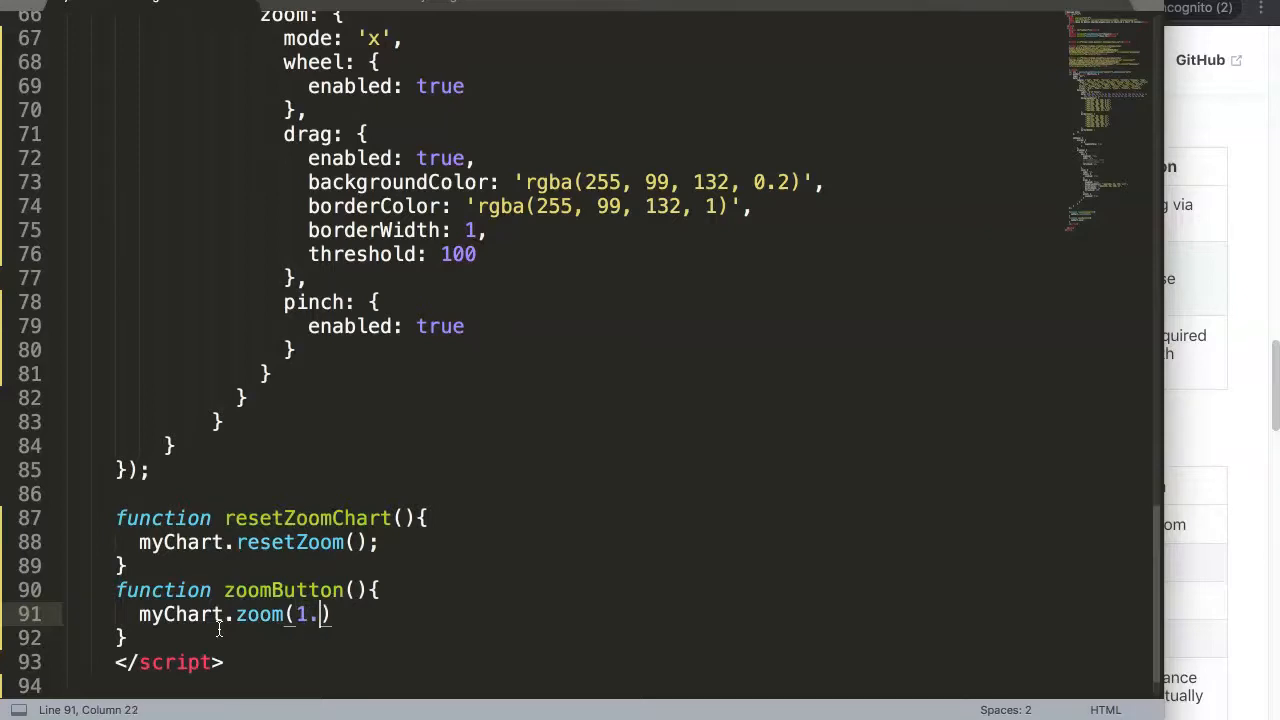
type("1")
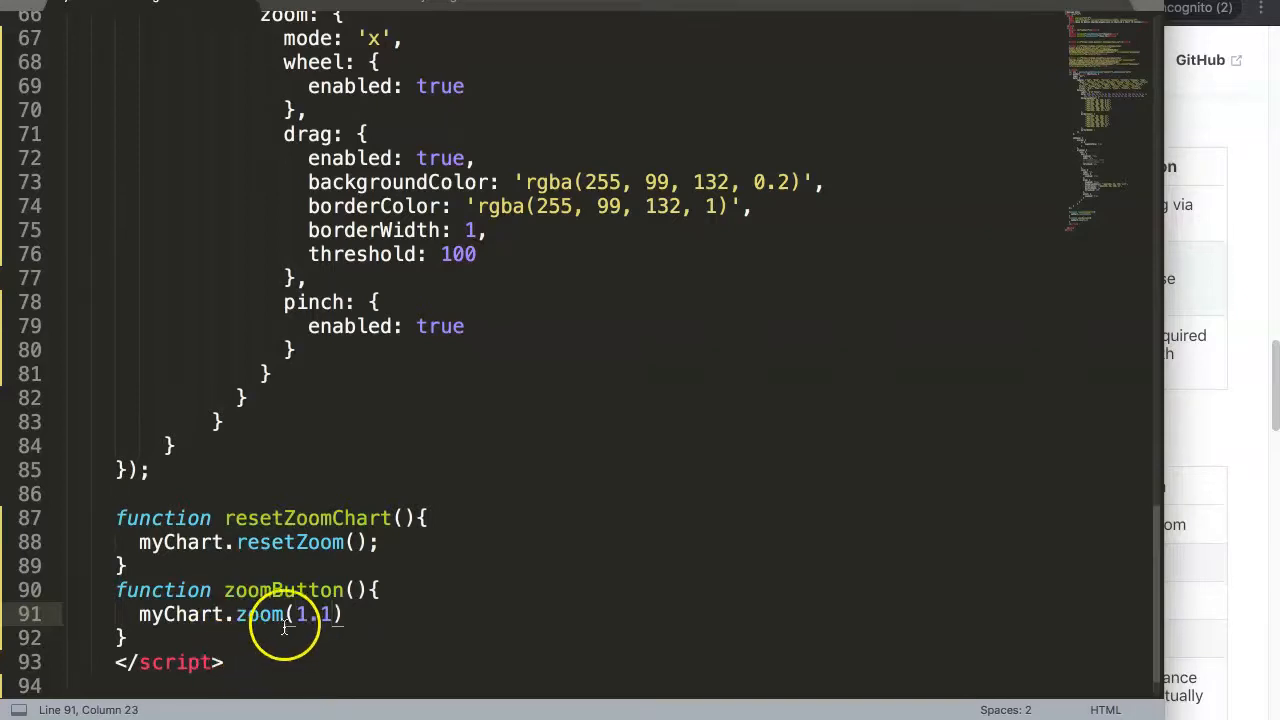
type(";")
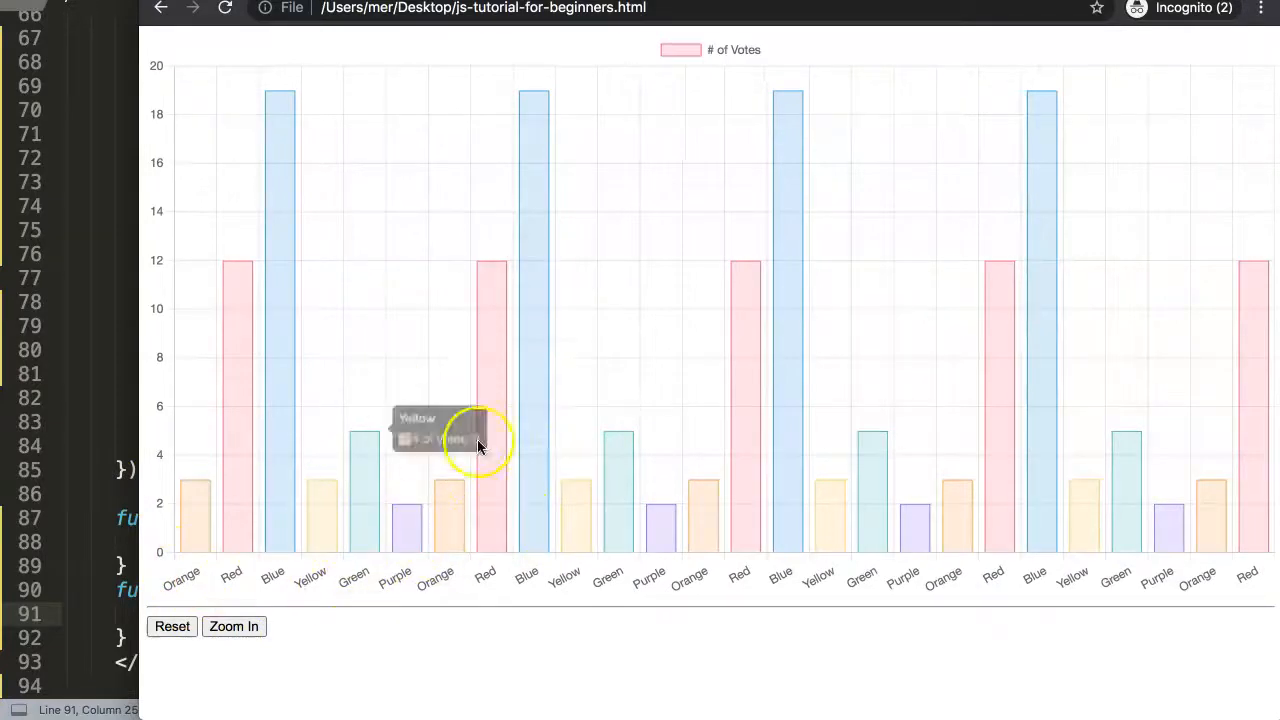
mouse_move(438, 562)
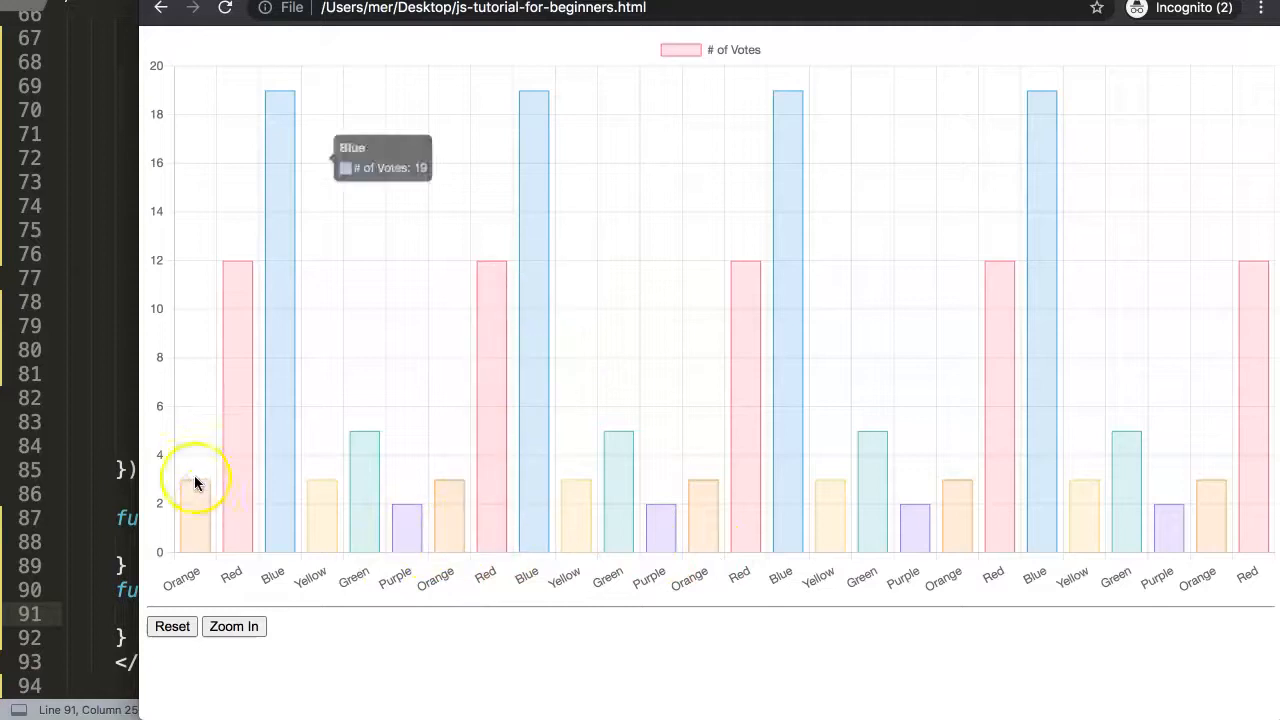
mouse_move(1256, 516)
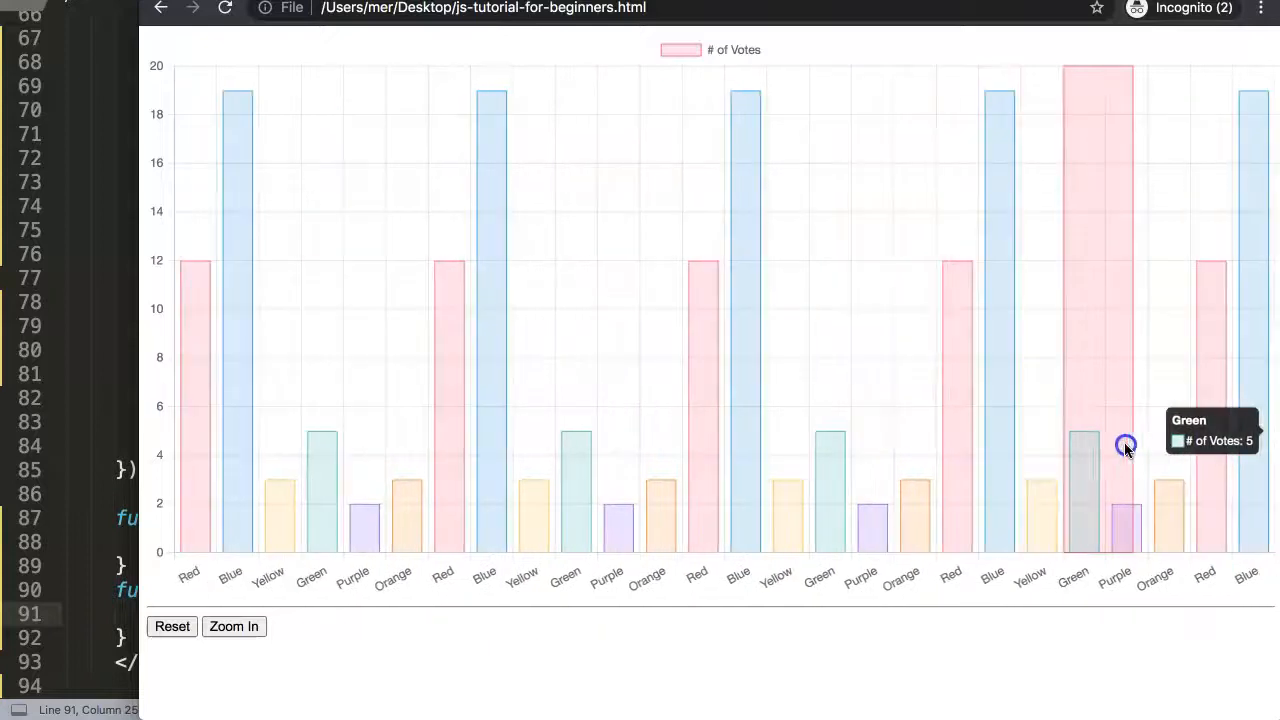
mouse_move(1100, 432)
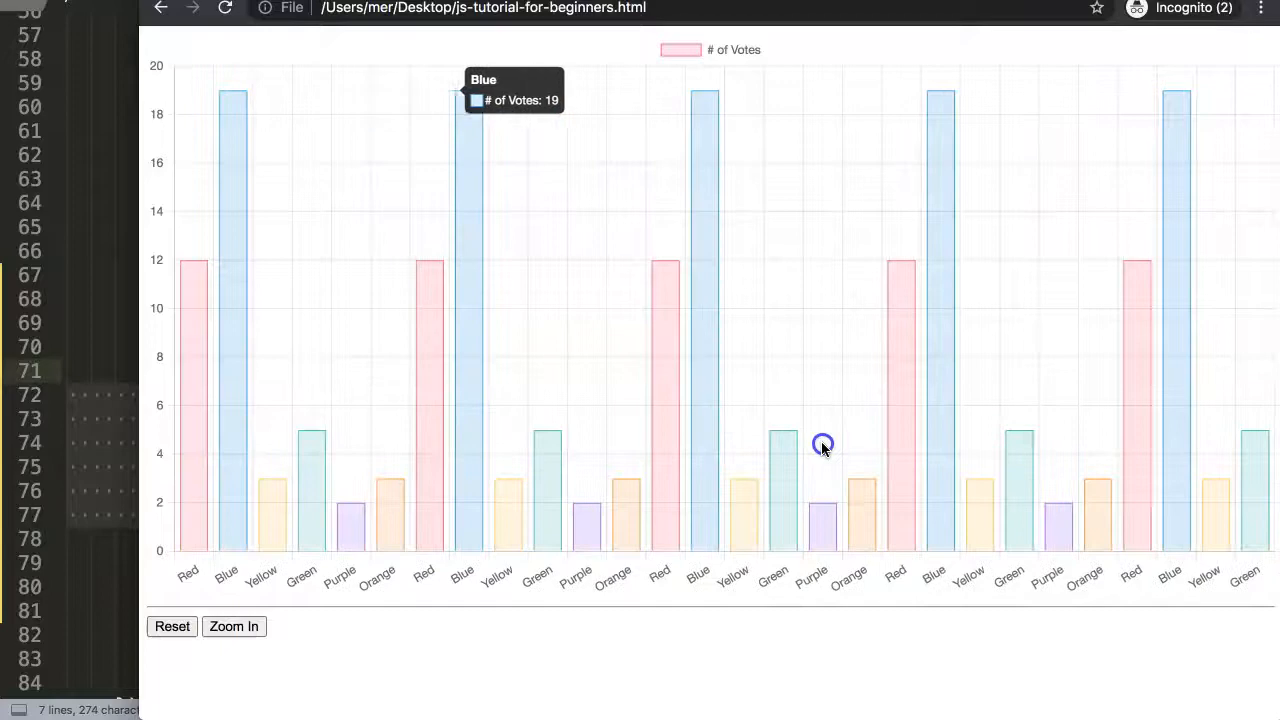
Return to the tutorial page's code in Sublime Text after testing the chart
left_click(172, 626)
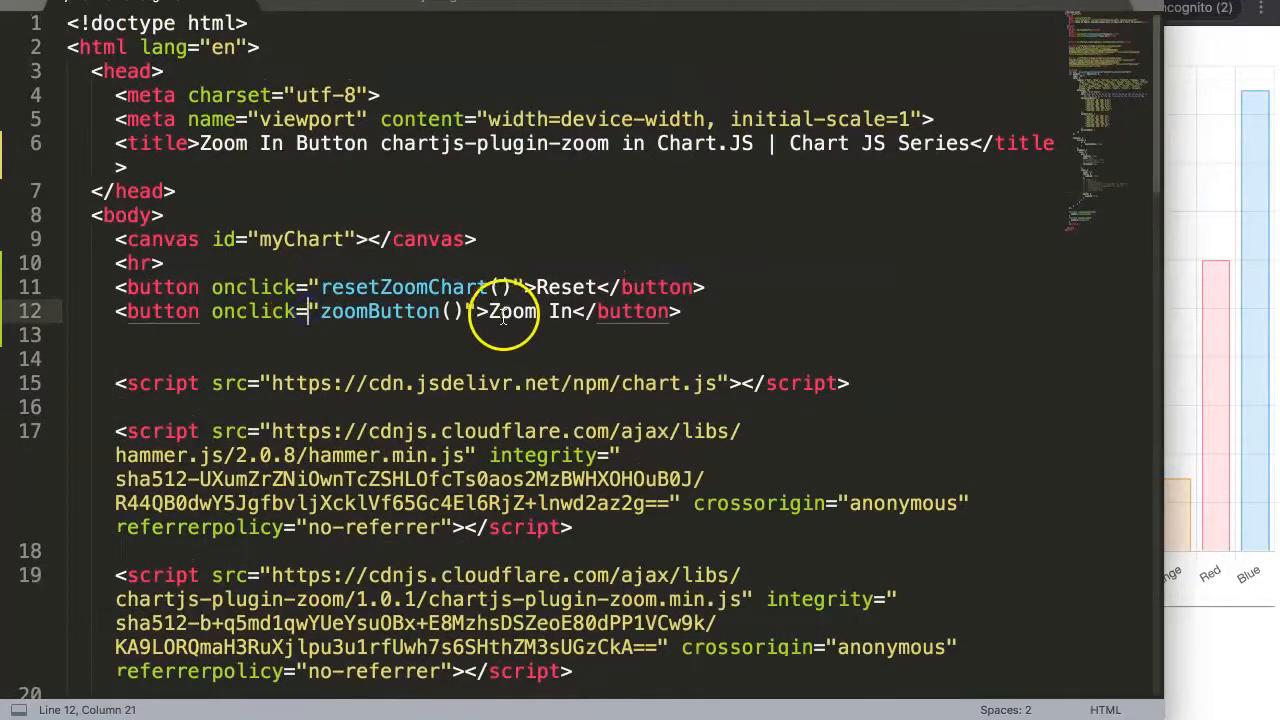
Correct the Zoom In button's handler to onclick="zoomButton()"
scroll("down", 3)
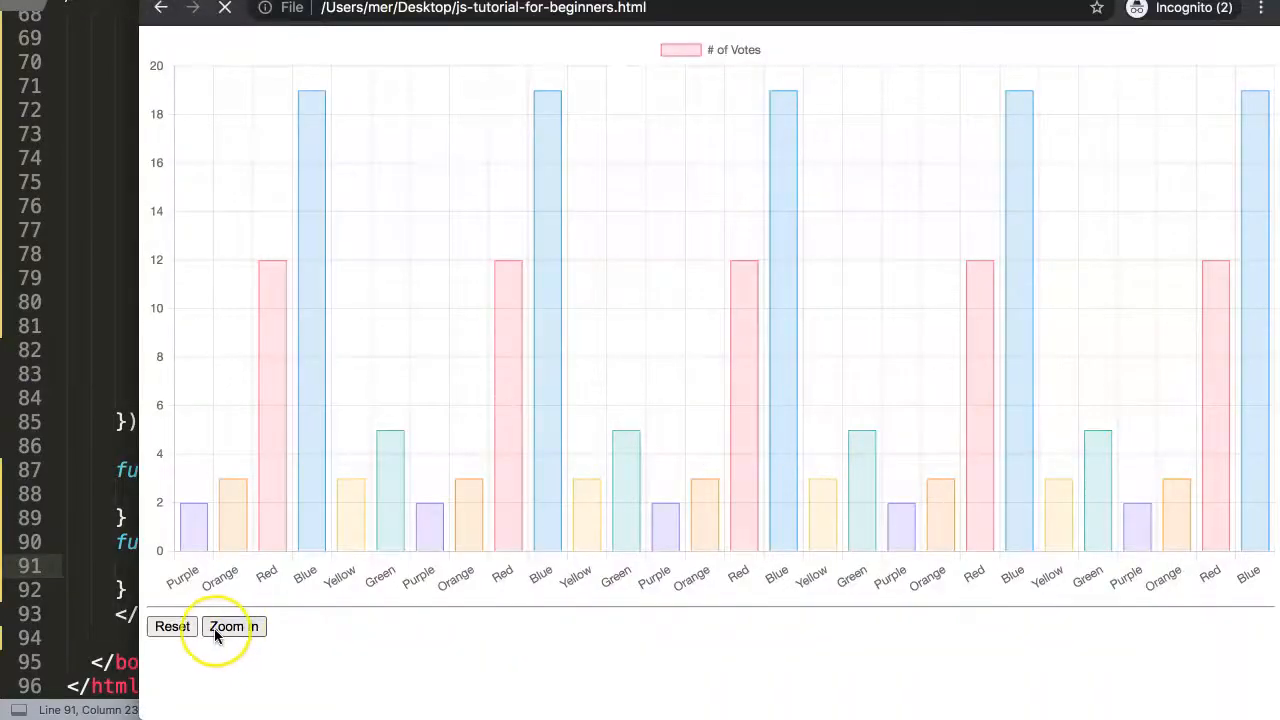
Zoom in, reset, zoom in twice down to a single bar, then reset the chart's full view
left_click(232, 626)
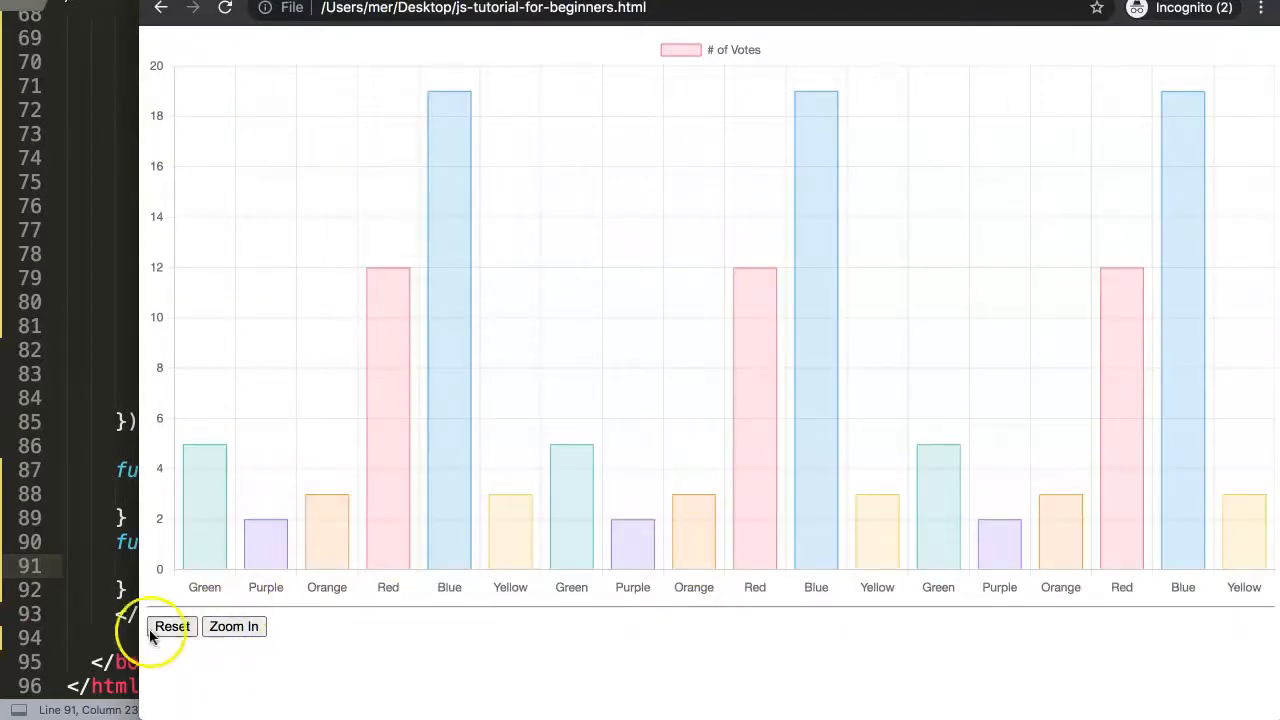
left_click(232, 626)
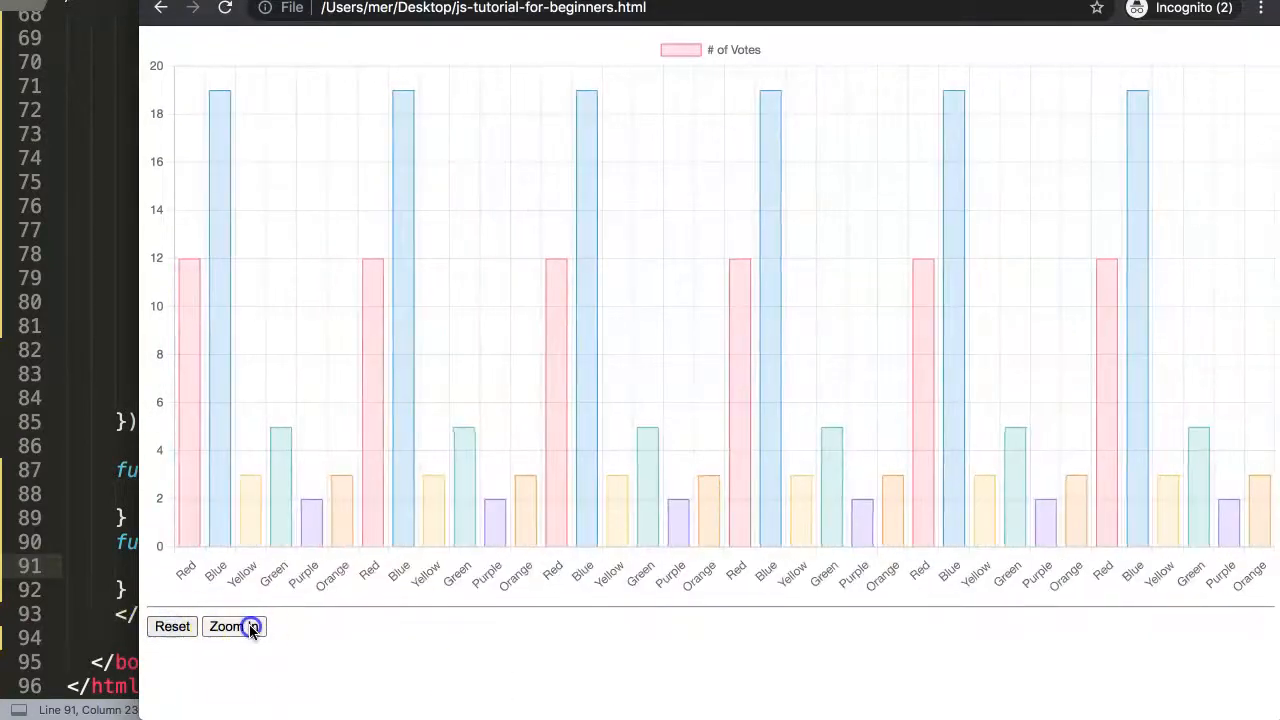
left_click(228, 626)
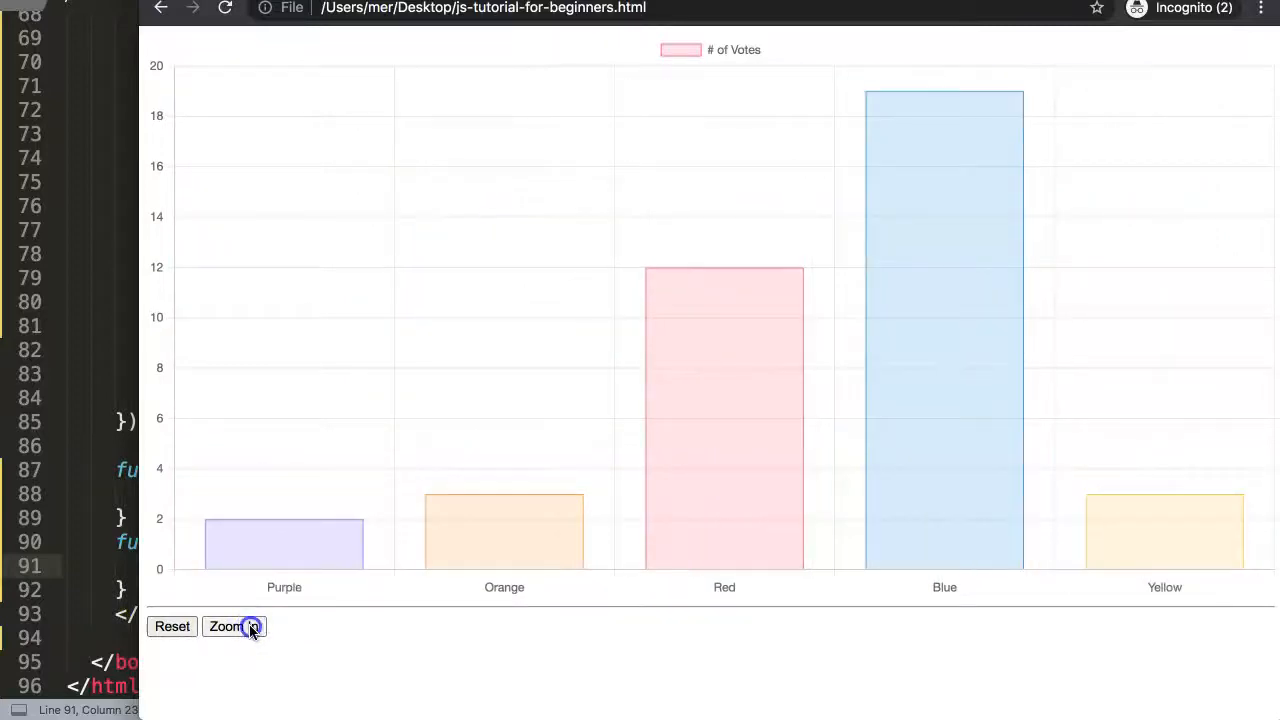
left_click(234, 626)
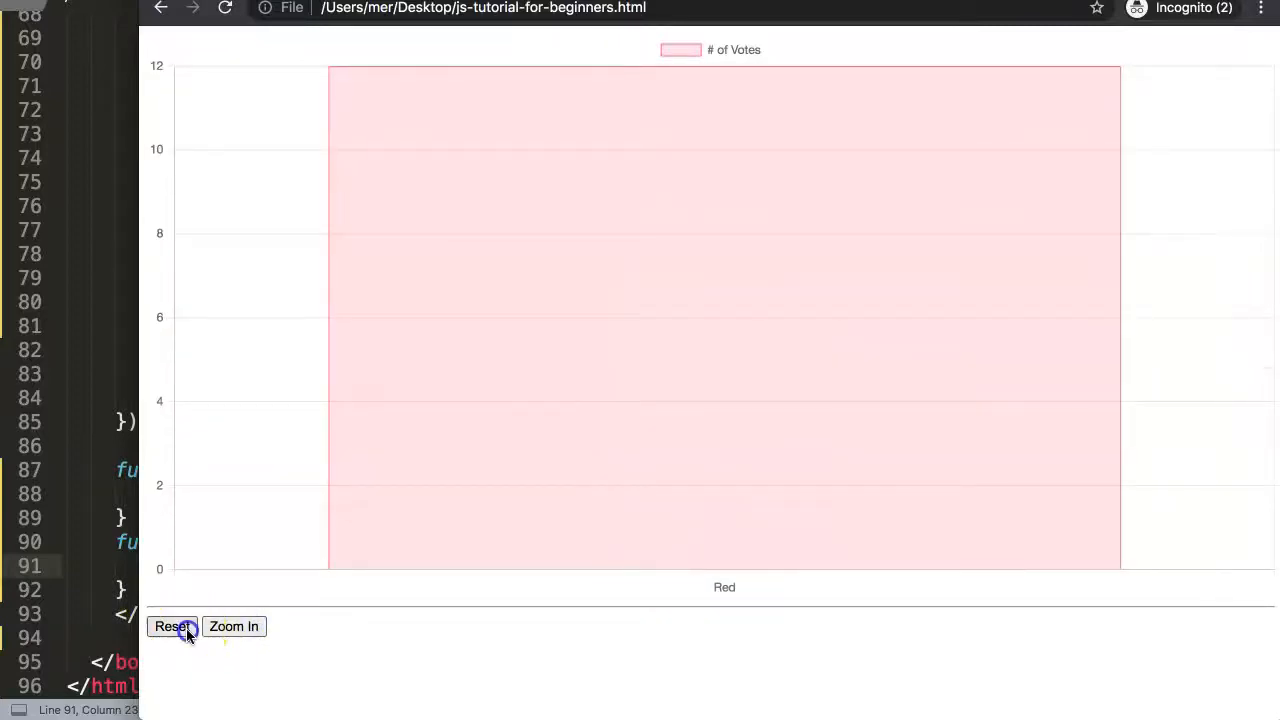
left_click(172, 626)
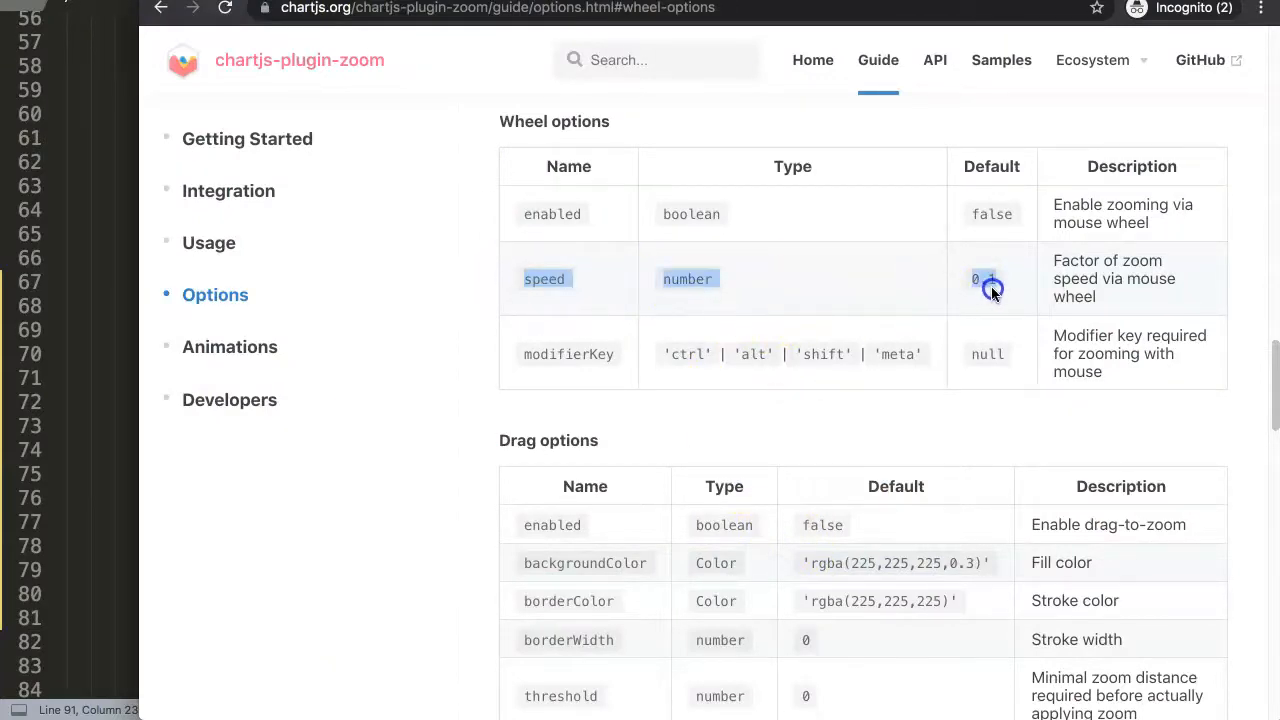
Highlight the wheel speed option and its default value of 0.1 in the Wheel options table
left_click(984, 280)
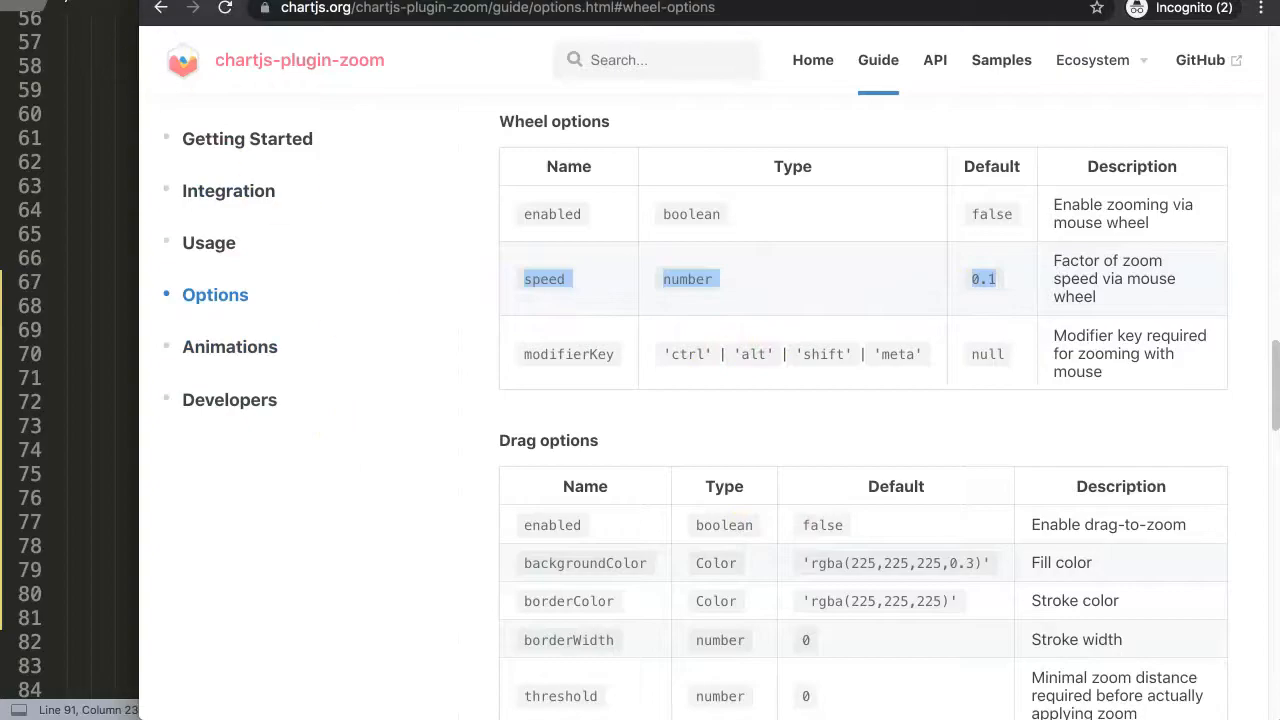